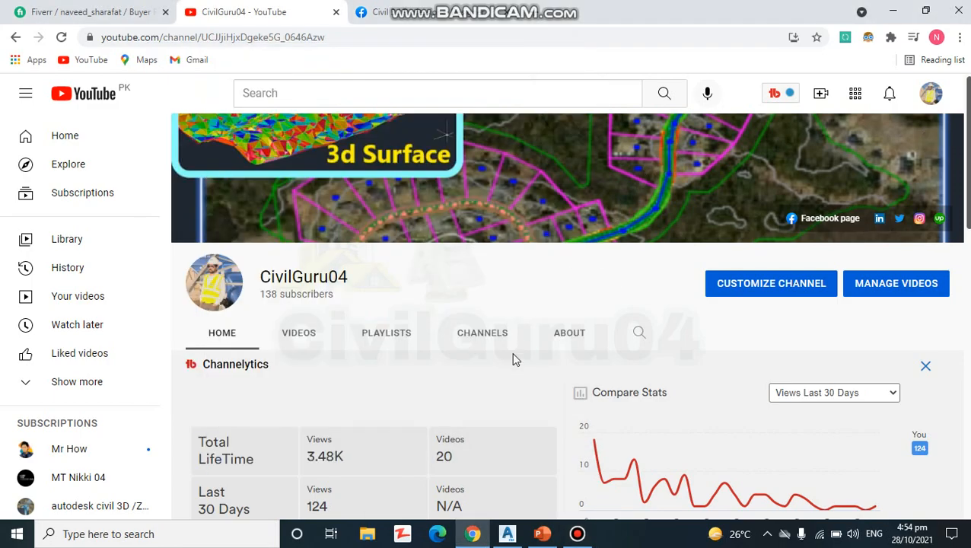
mouse_move(505, 420)
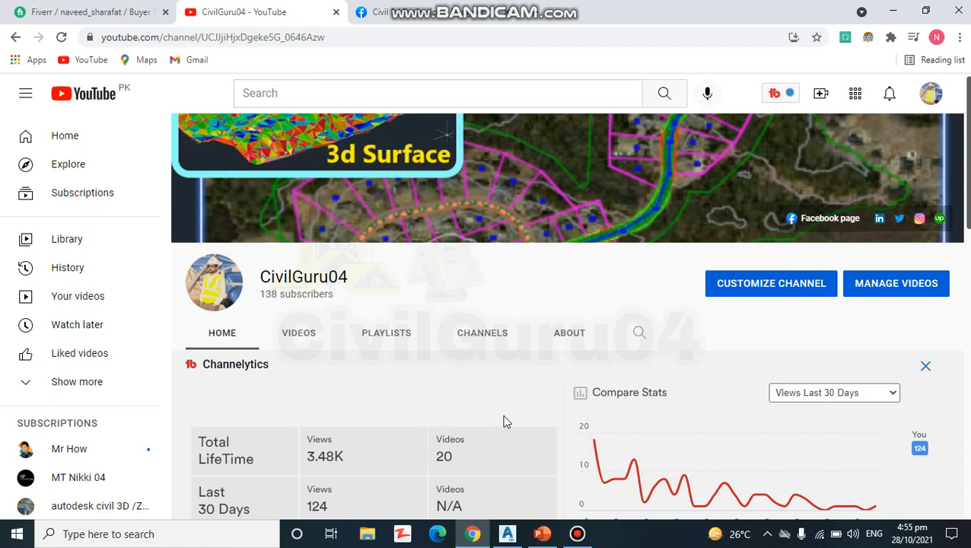
mouse_move(429, 356)
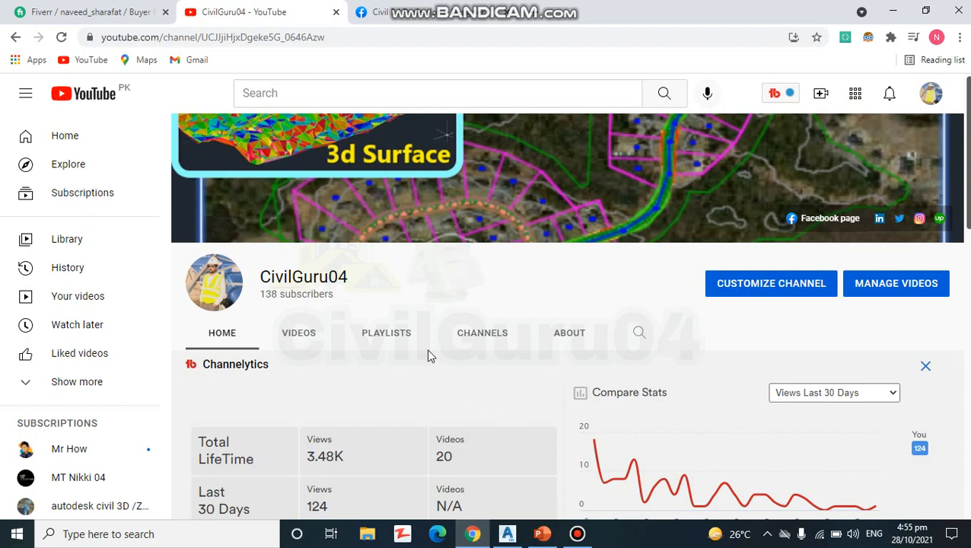
mouse_move(439, 30)
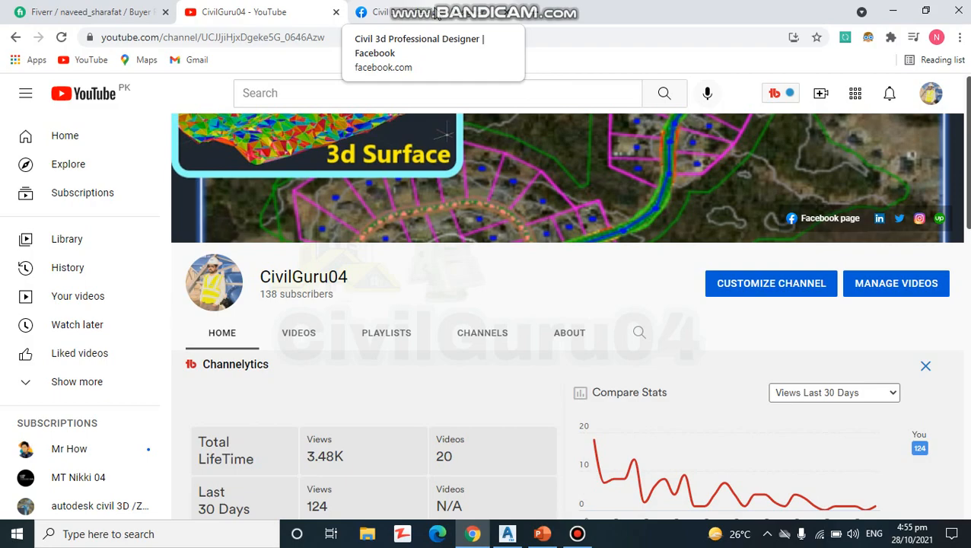
mouse_move(444, 37)
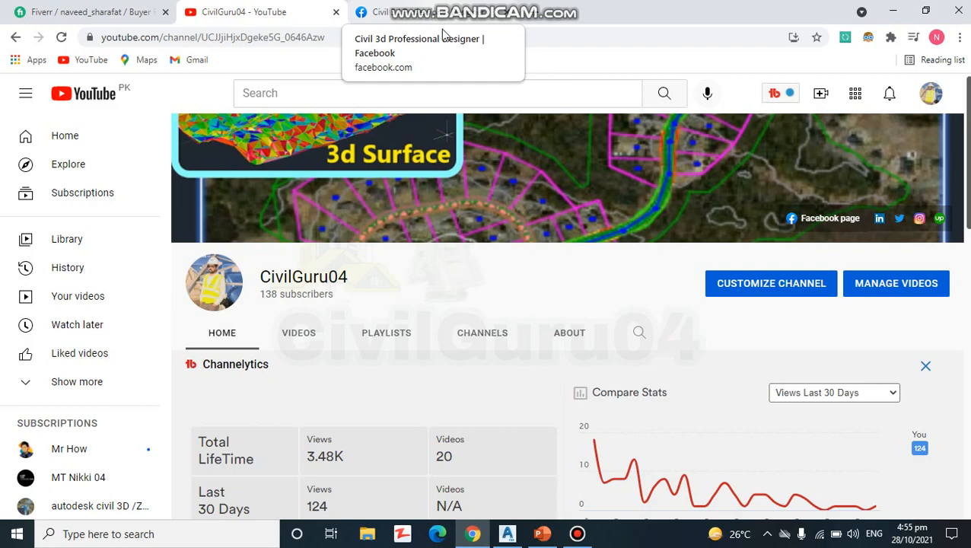
mouse_move(500, 292)
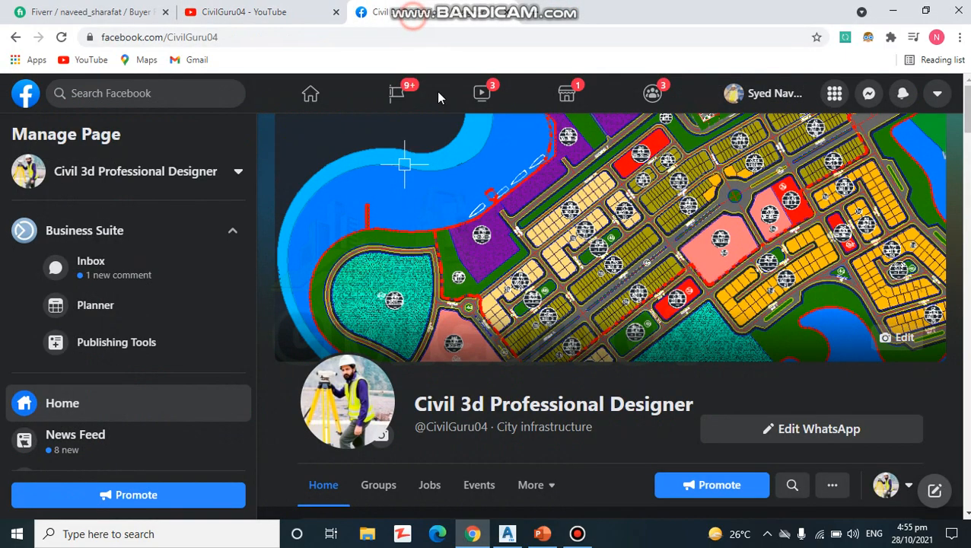
mouse_move(609, 349)
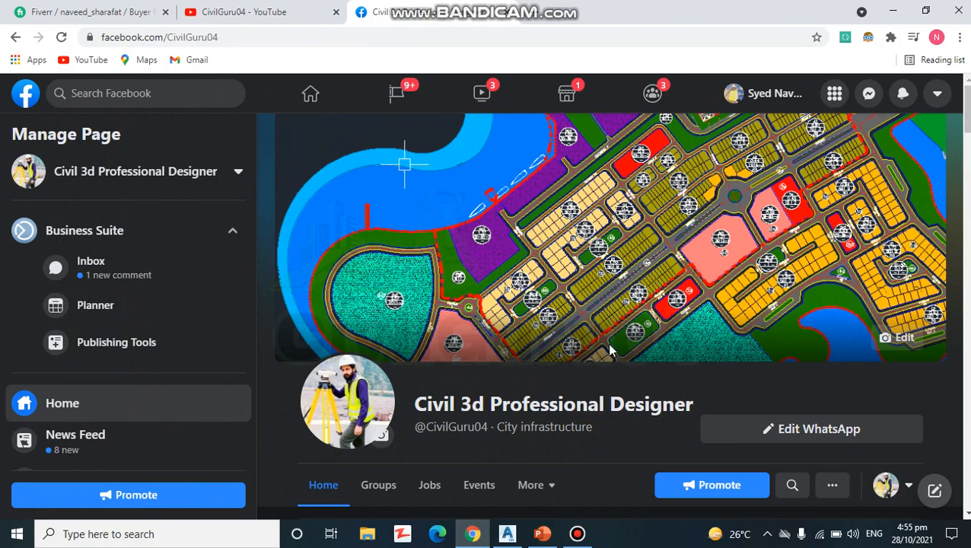
Step: Scroll down the Facebook page past its pinned post, insights and About section
scroll(down, 3)
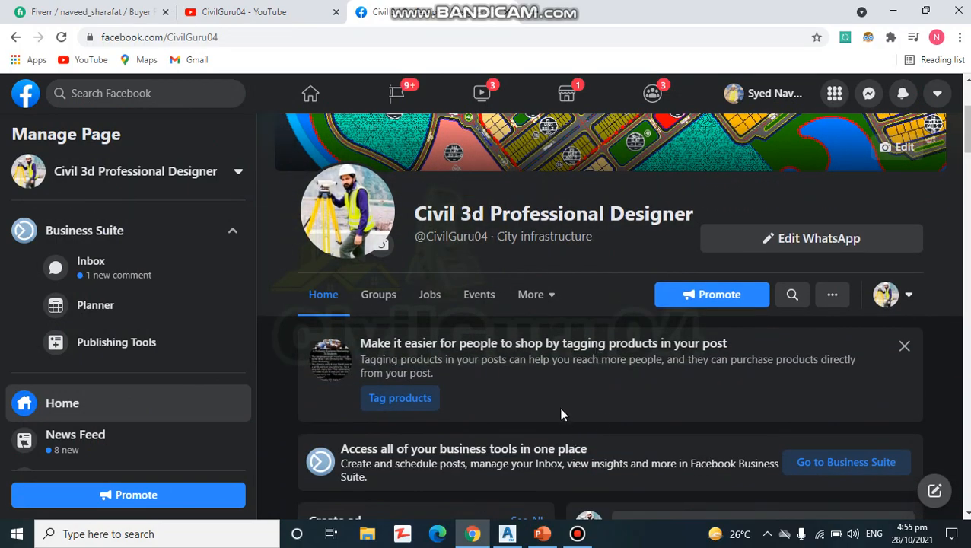
scroll(down, 3)
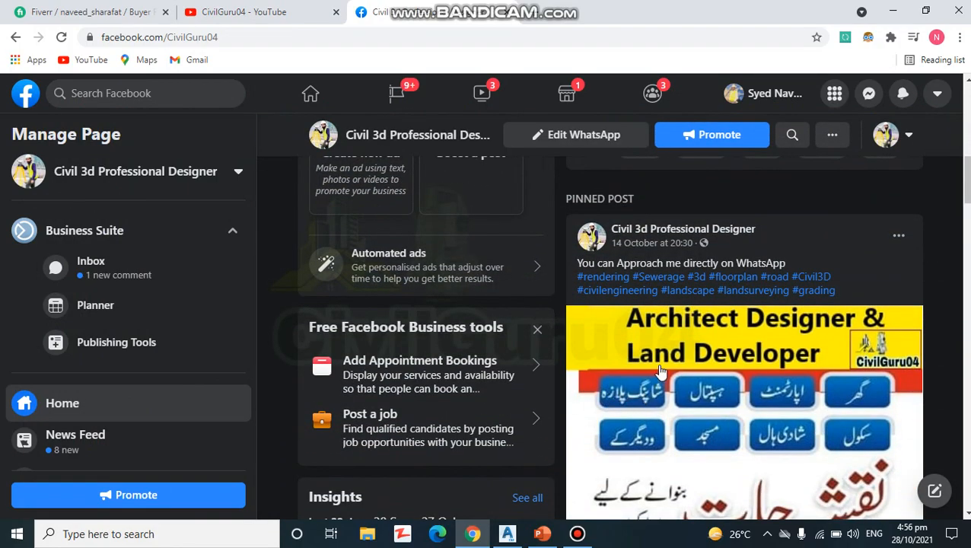
scroll(down, 3)
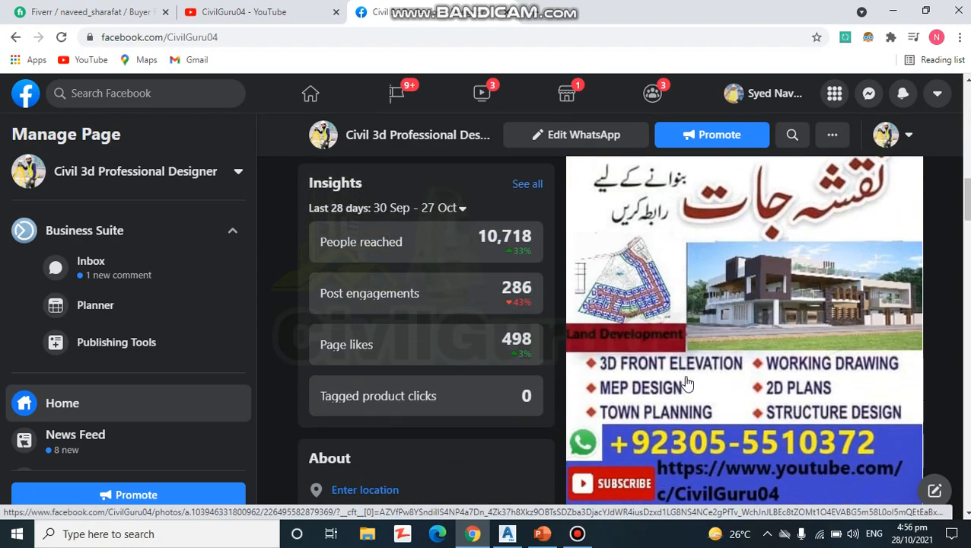
scroll(down, 3)
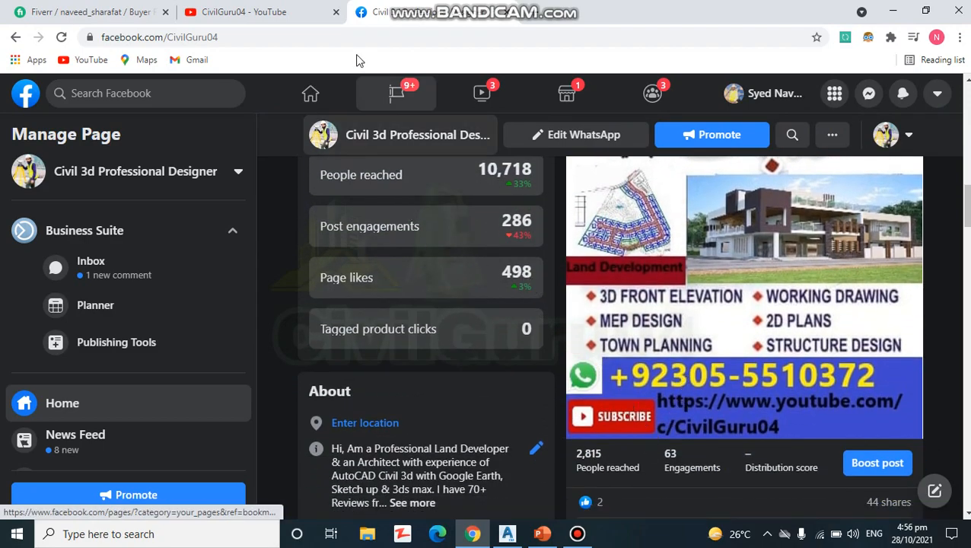
mouse_move(262, 12)
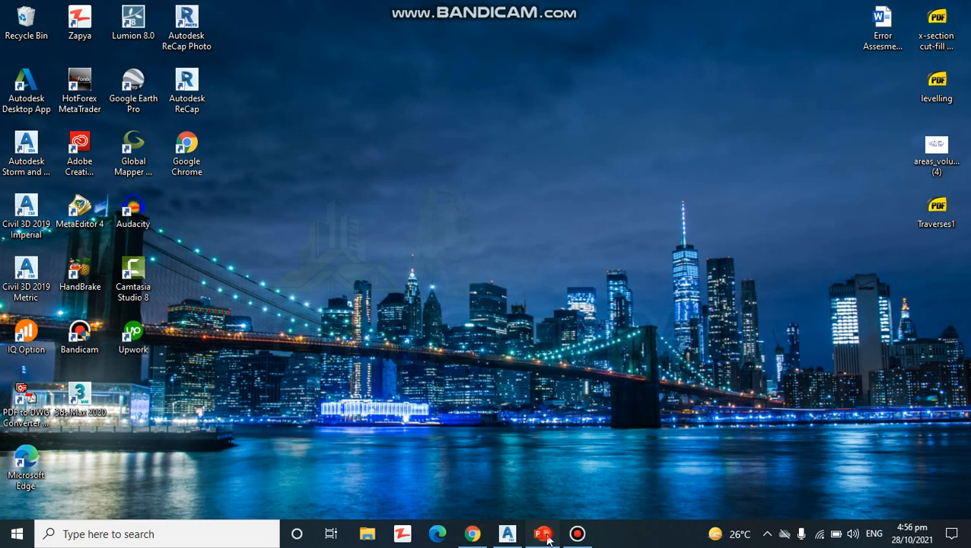
Step: Bring up the AutoCAD civil 3d Essentials deck and page through its exercise slides
click(542, 533)
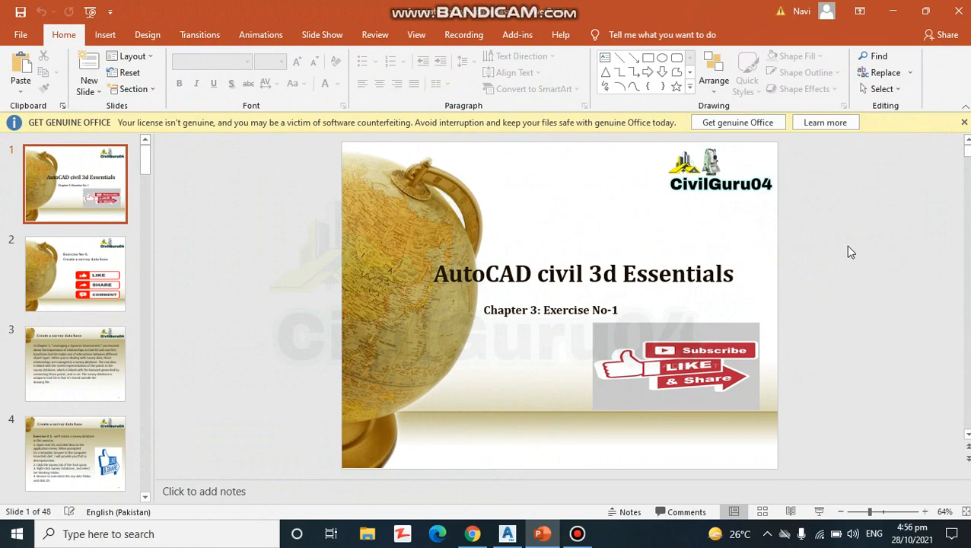
click(75, 274)
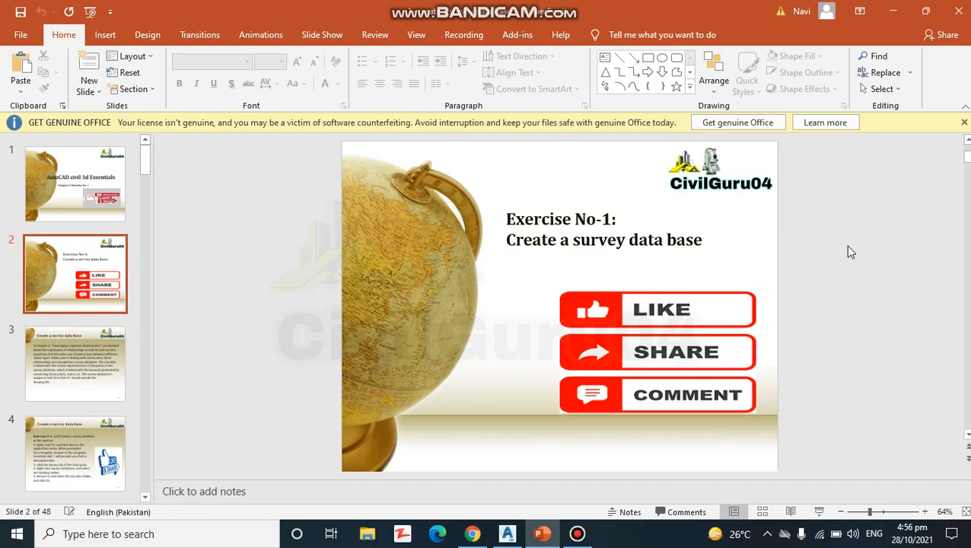
click(74, 364)
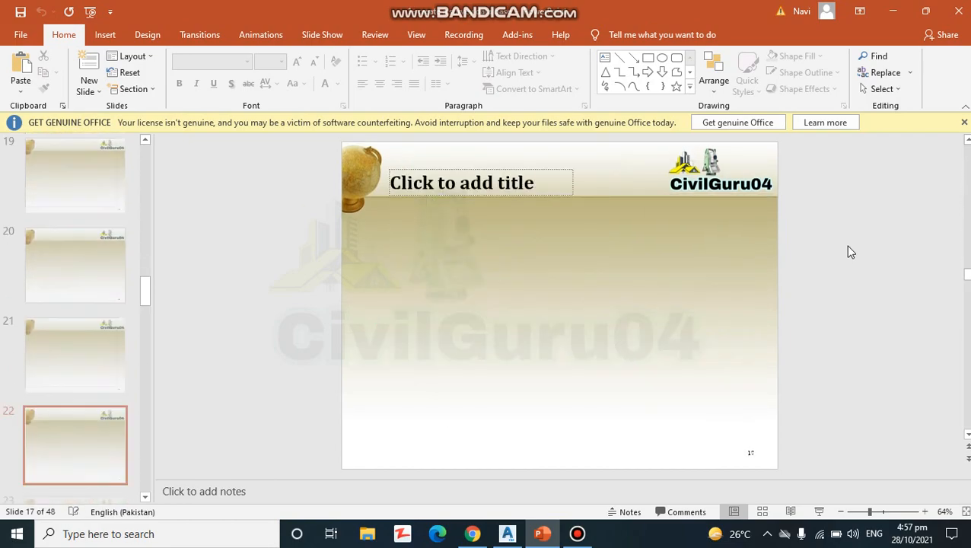
scroll(down, 3)
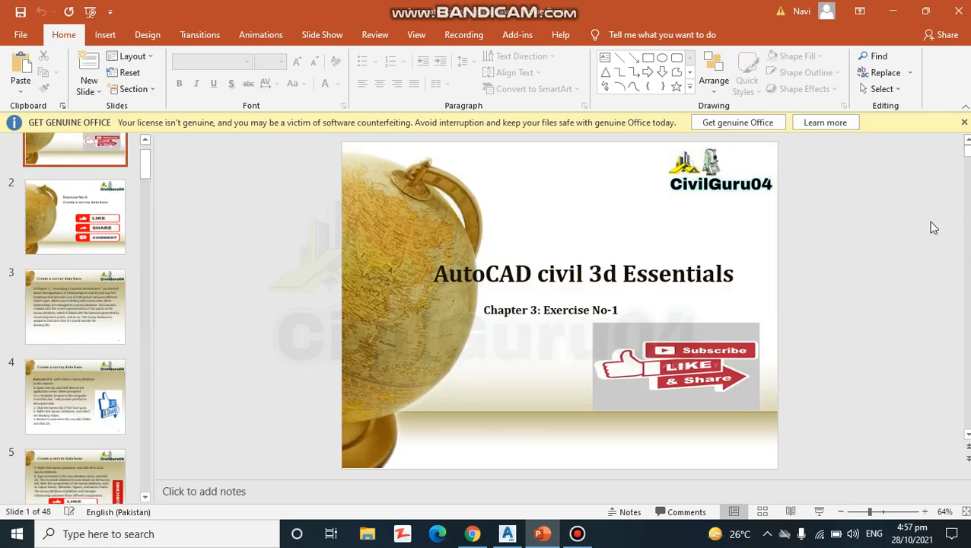
Step: View slide 4's survey database steps and start a new Civil 3D drawing from a template
click(75, 453)
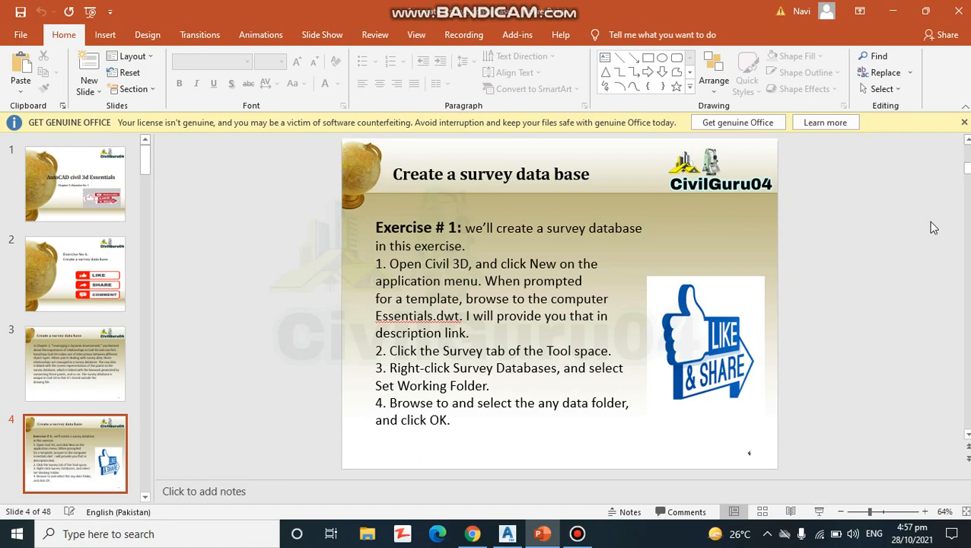
mouse_move(909, 404)
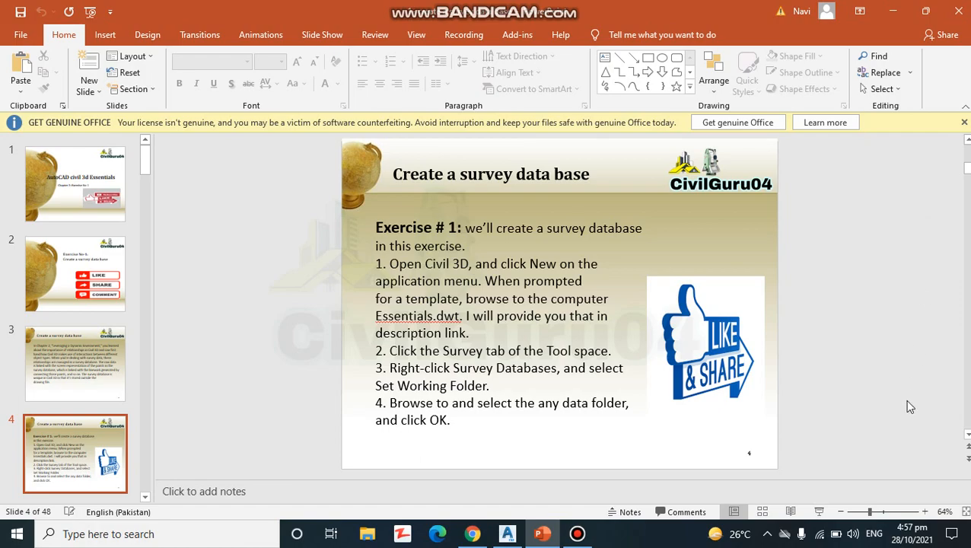
click(505, 532)
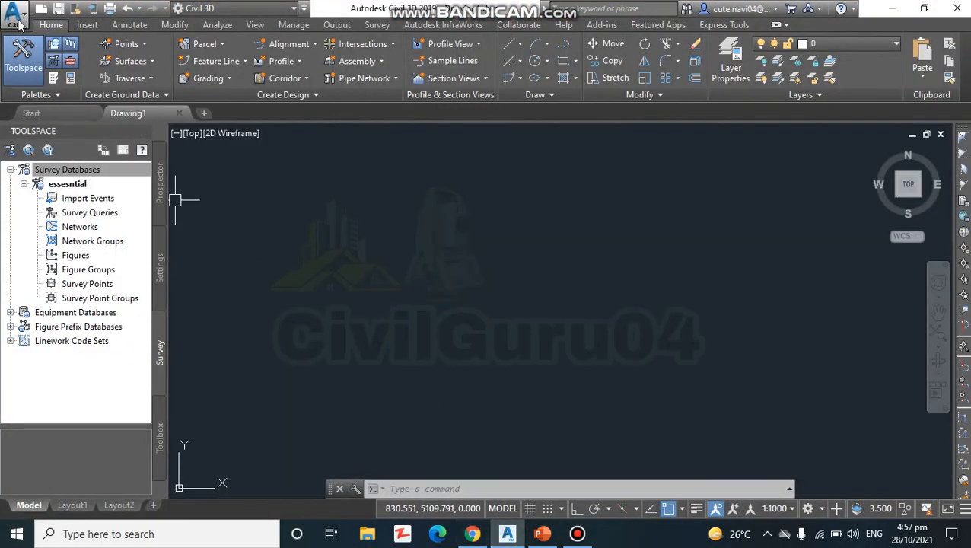
click(13, 14)
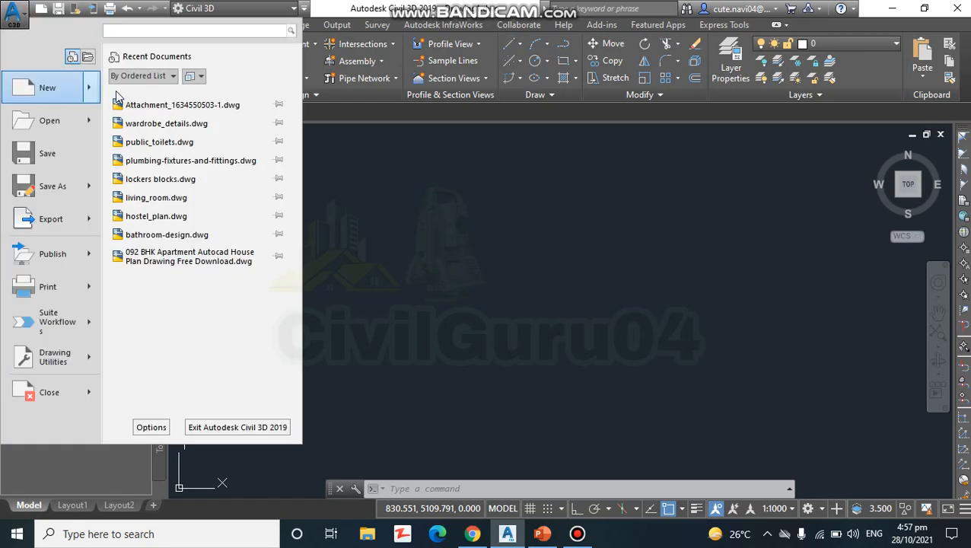
click(47, 87)
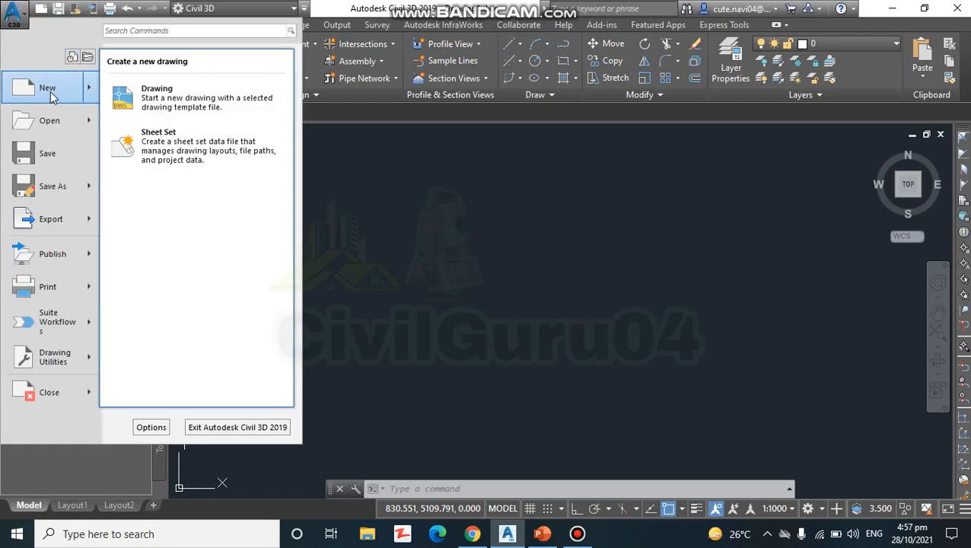
click(157, 97)
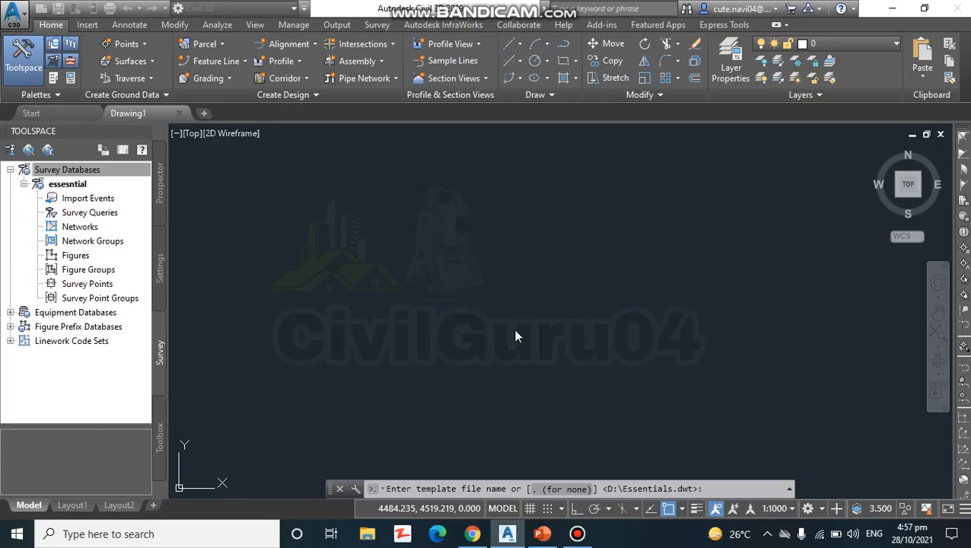
click(542, 533)
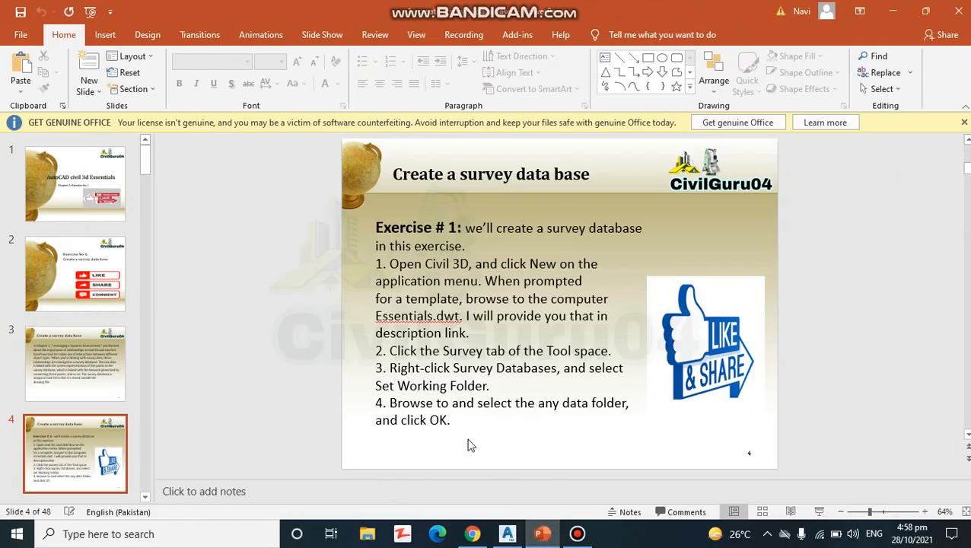
mouse_move(296, 384)
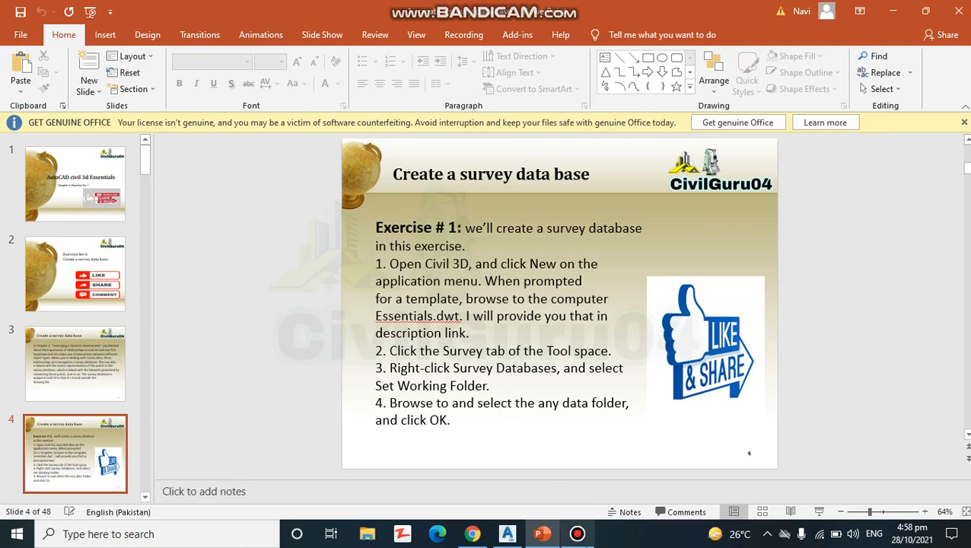
mouse_move(577, 533)
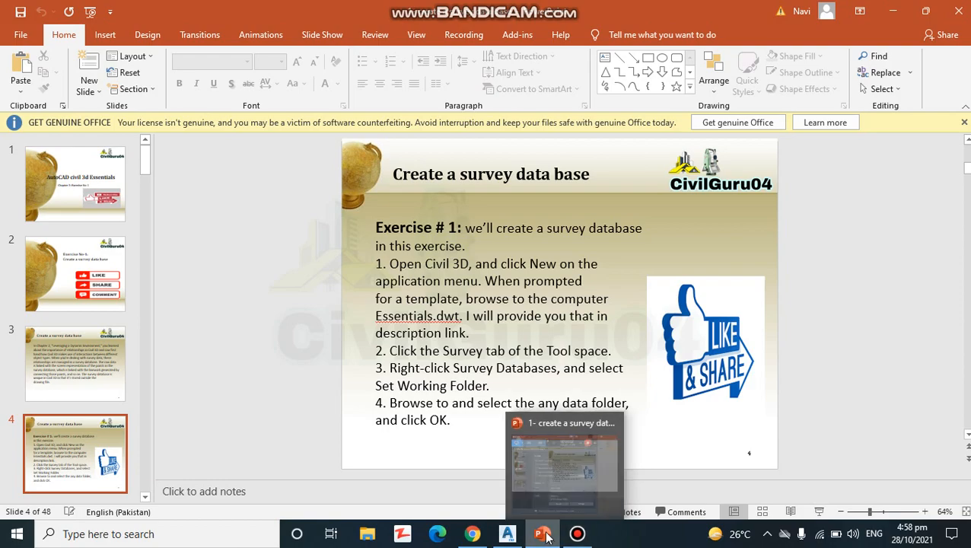
mouse_move(542, 533)
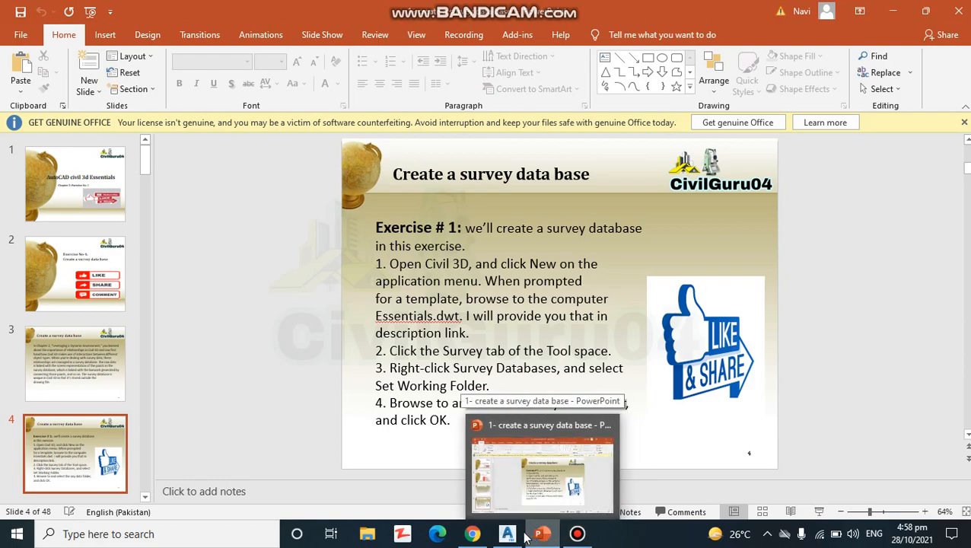
Step: Bring the Civil 3D window back in front of the slides
click(507, 533)
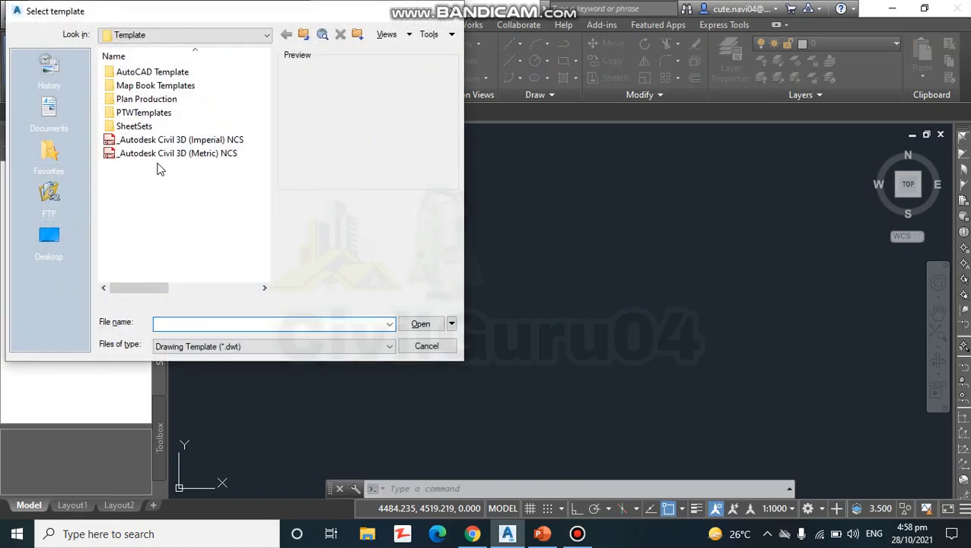
Step: Start a new drawing from Essentials.dwt on drive D and dismiss the earlier-version warning
click(49, 236)
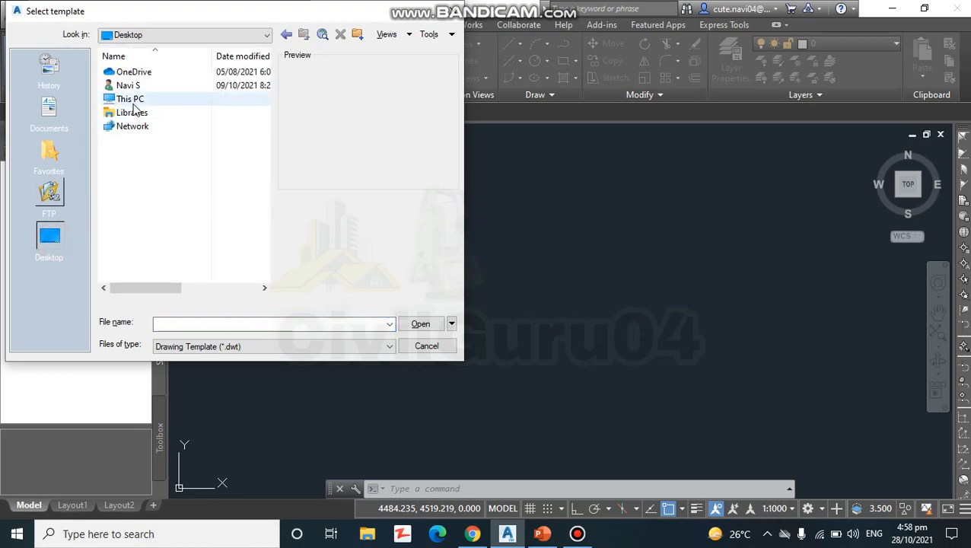
double_click(130, 98)
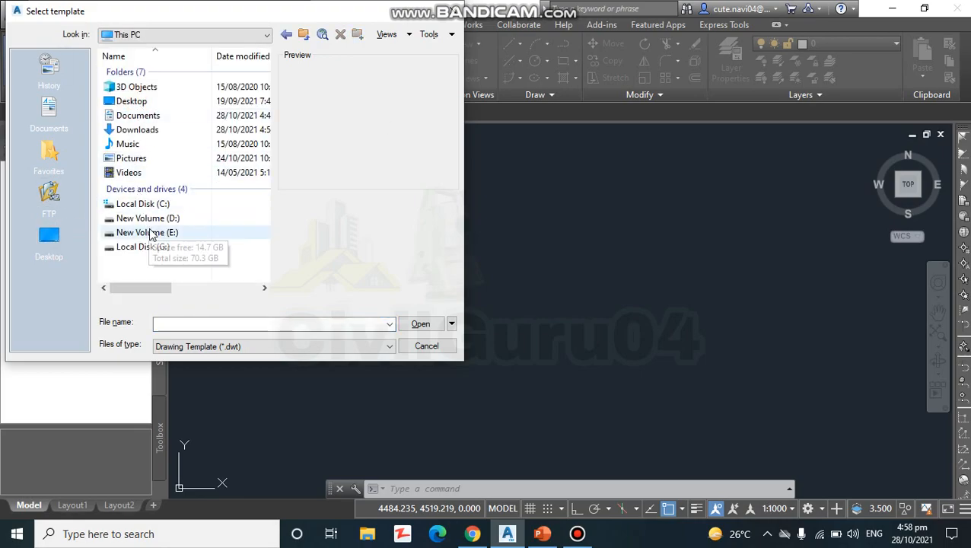
mouse_move(147, 231)
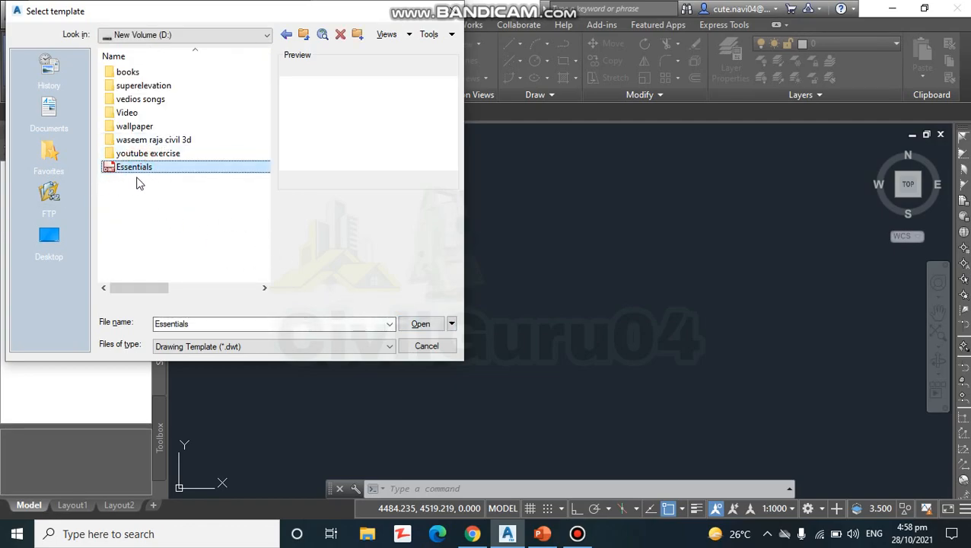
mouse_move(129, 176)
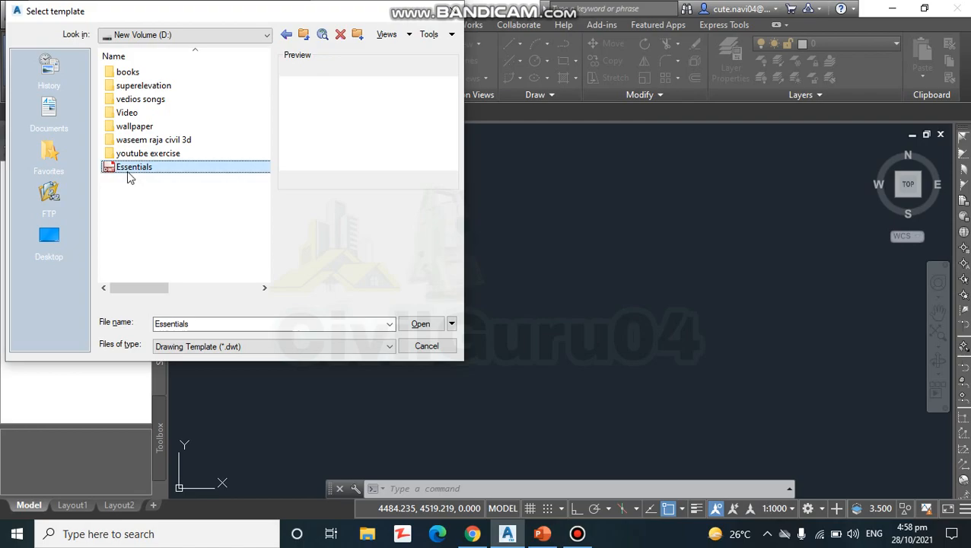
mouse_move(139, 225)
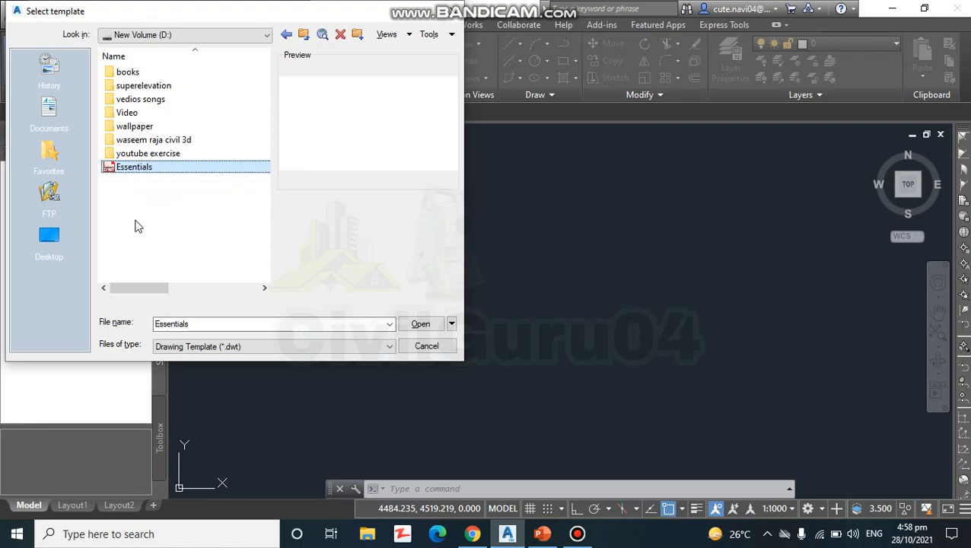
mouse_move(420, 323)
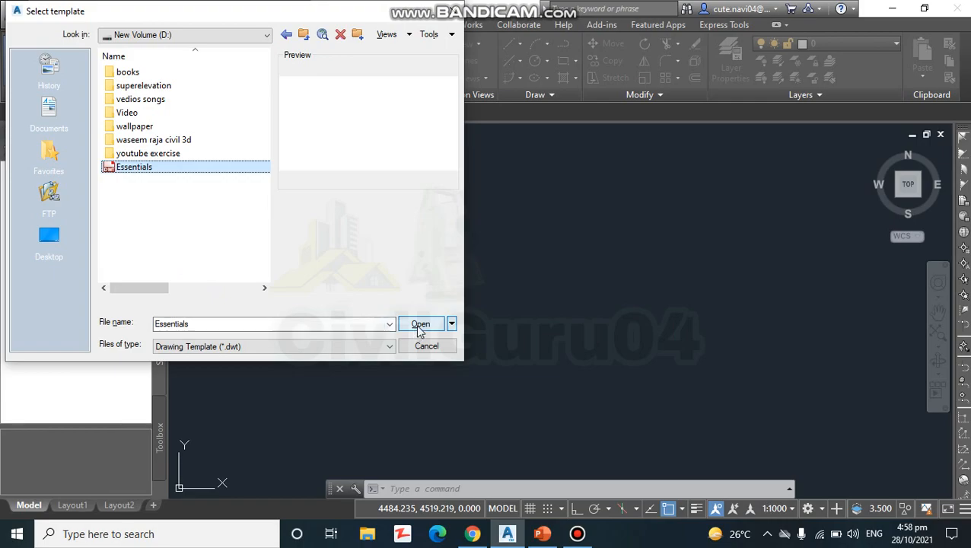
click(420, 322)
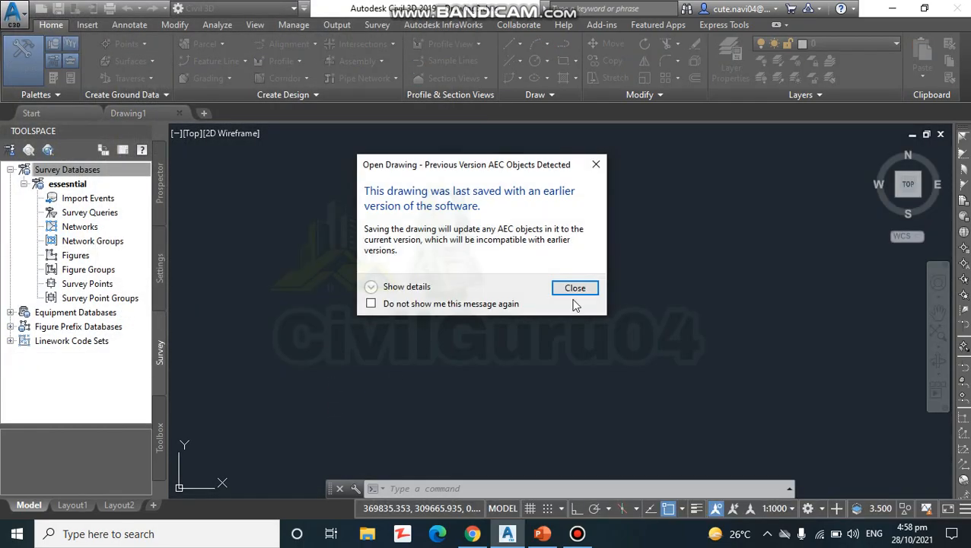
click(575, 288)
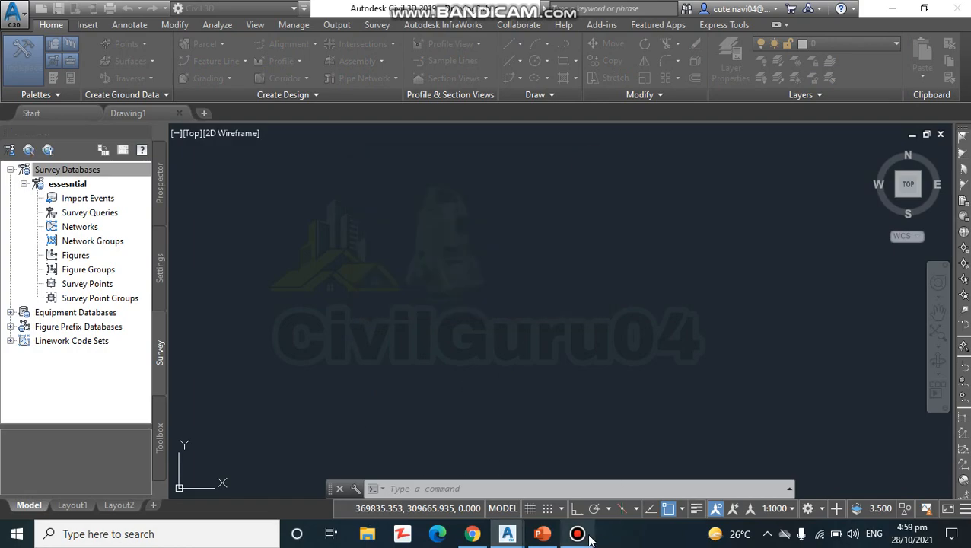
mouse_move(542, 533)
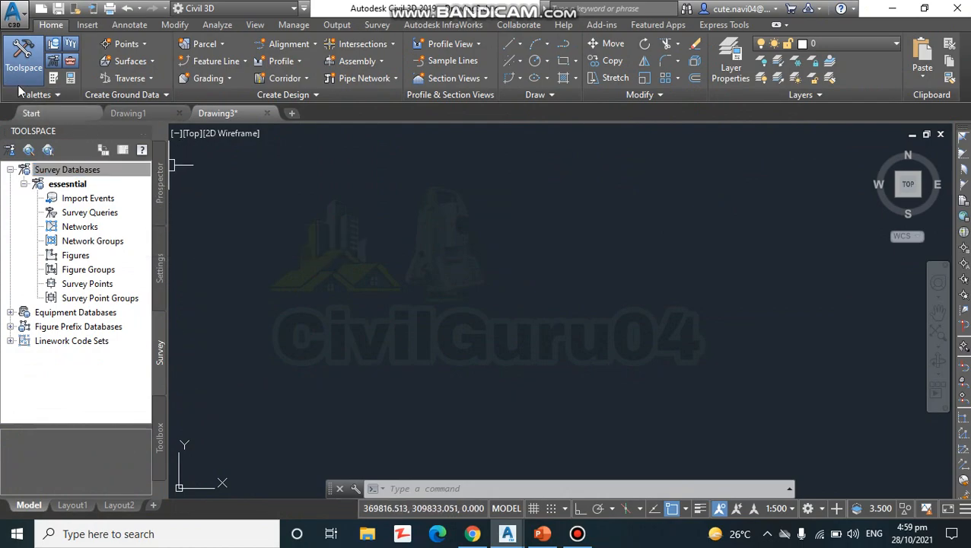
Step: Show Toolspace on its Survey tab and bring up the Survey Databases options
click(23, 58)
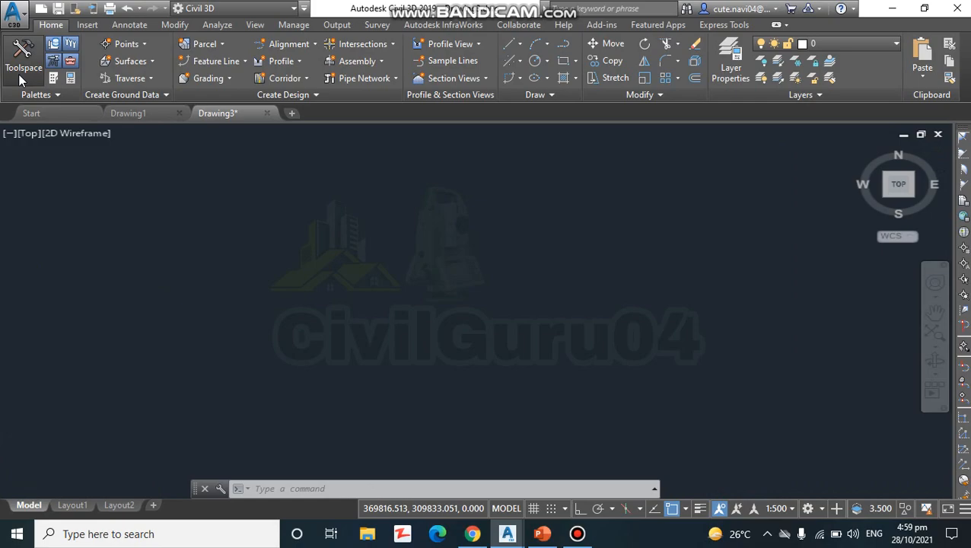
click(23, 61)
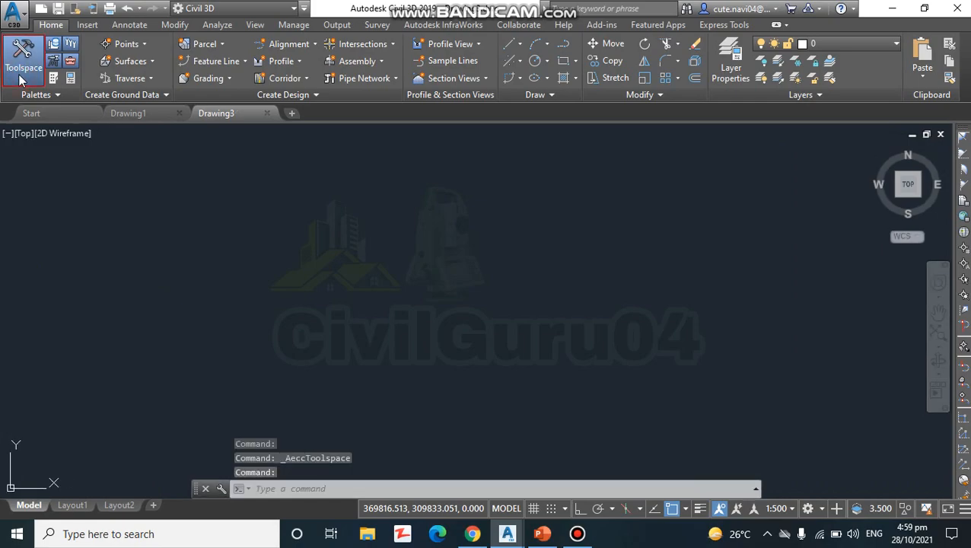
click(23, 67)
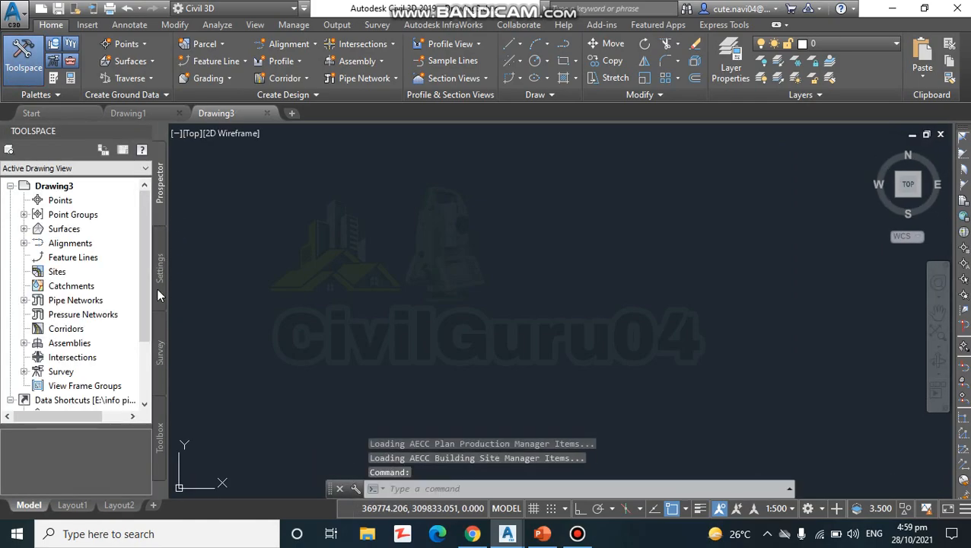
mouse_move(160, 370)
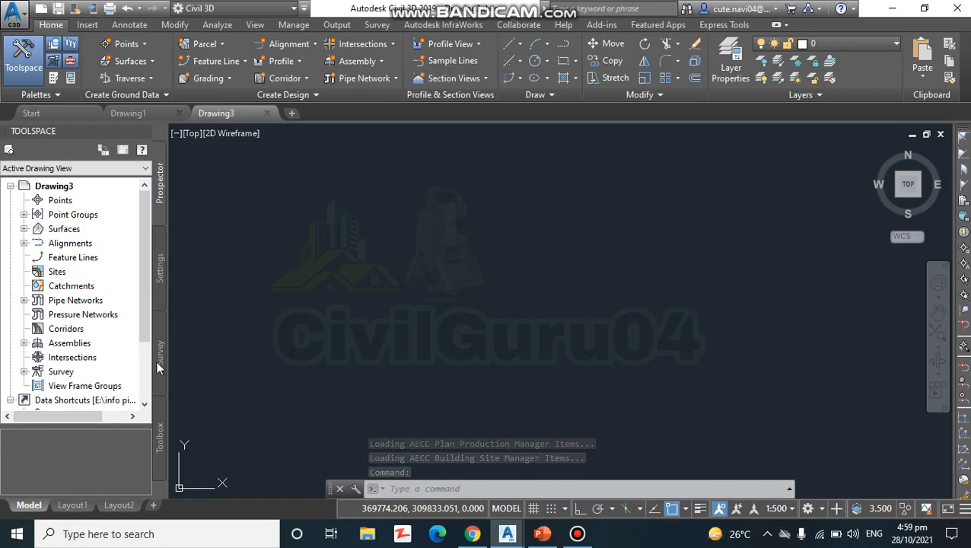
click(160, 353)
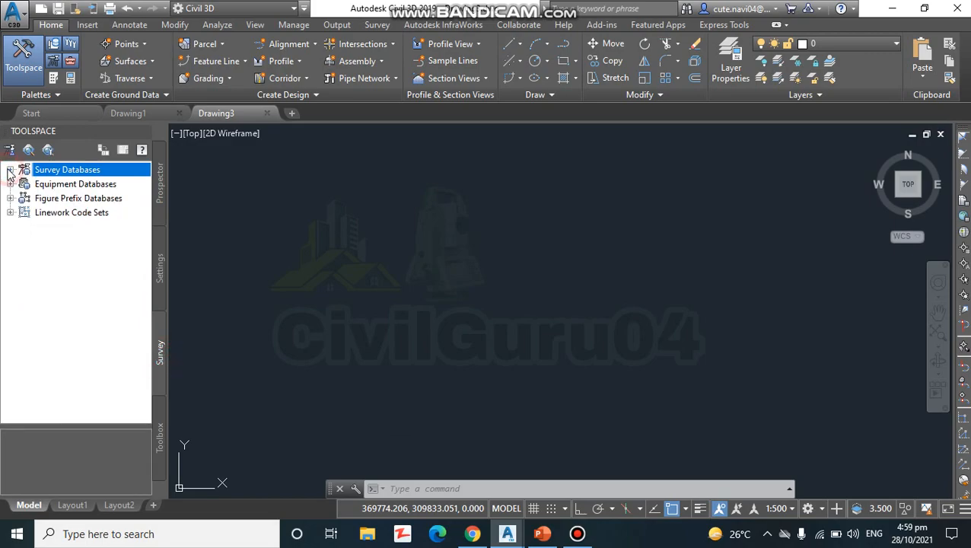
mouse_move(577, 533)
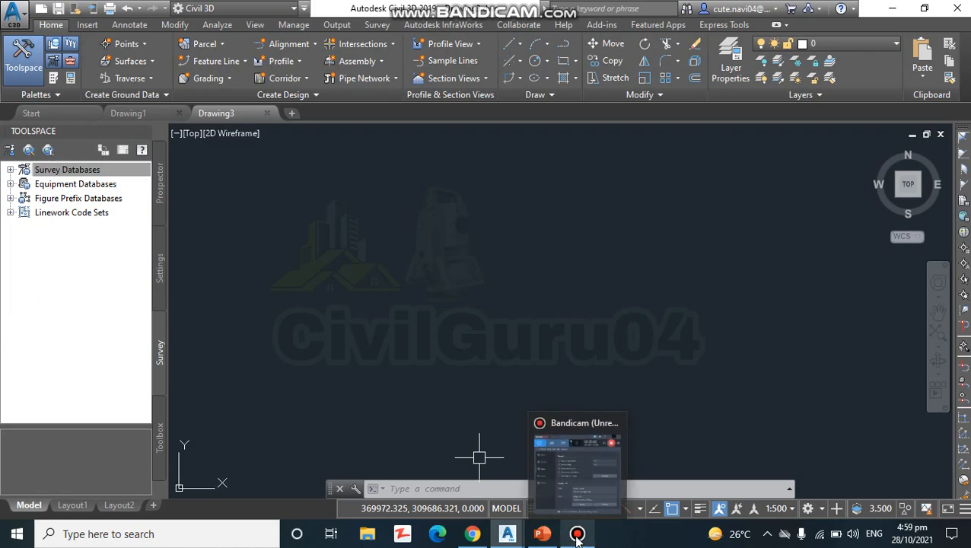
click(541, 533)
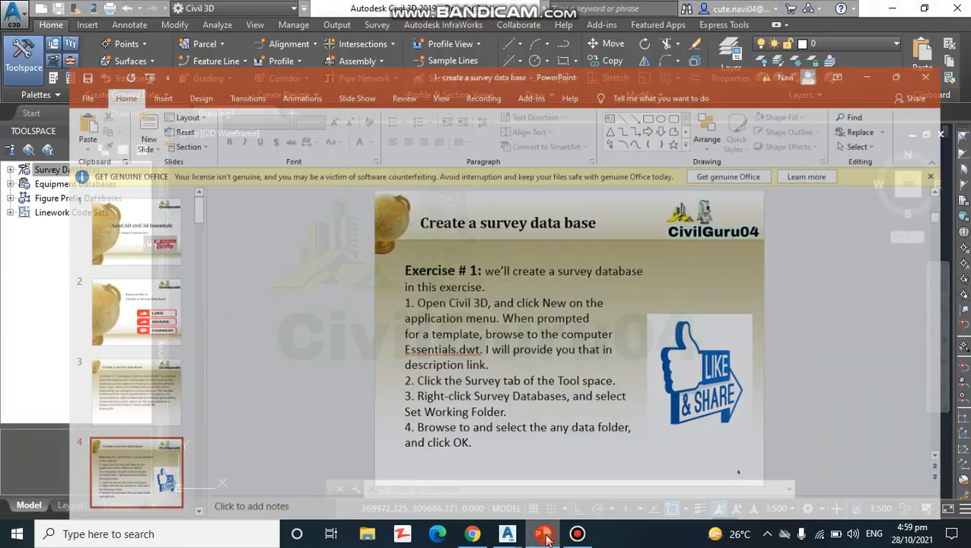
right_click(47, 168)
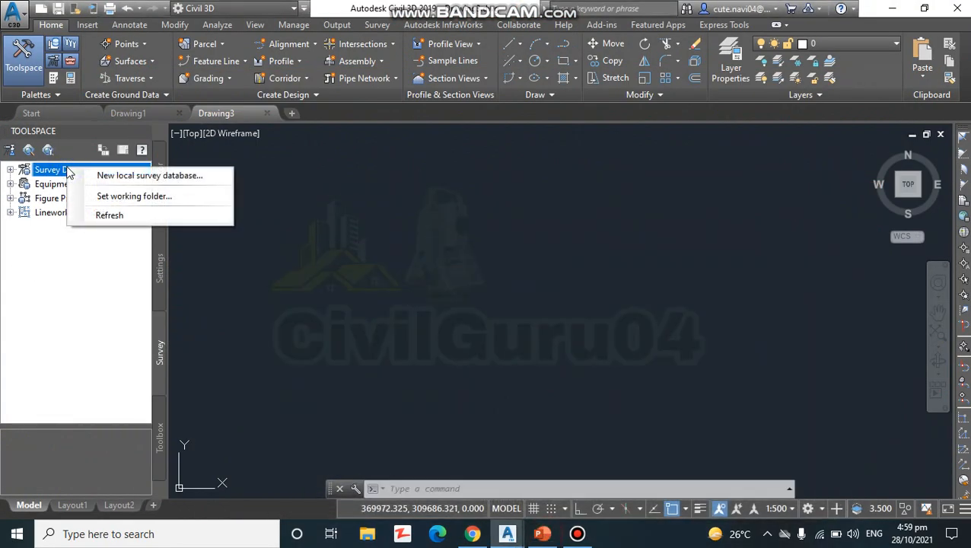
mouse_move(134, 195)
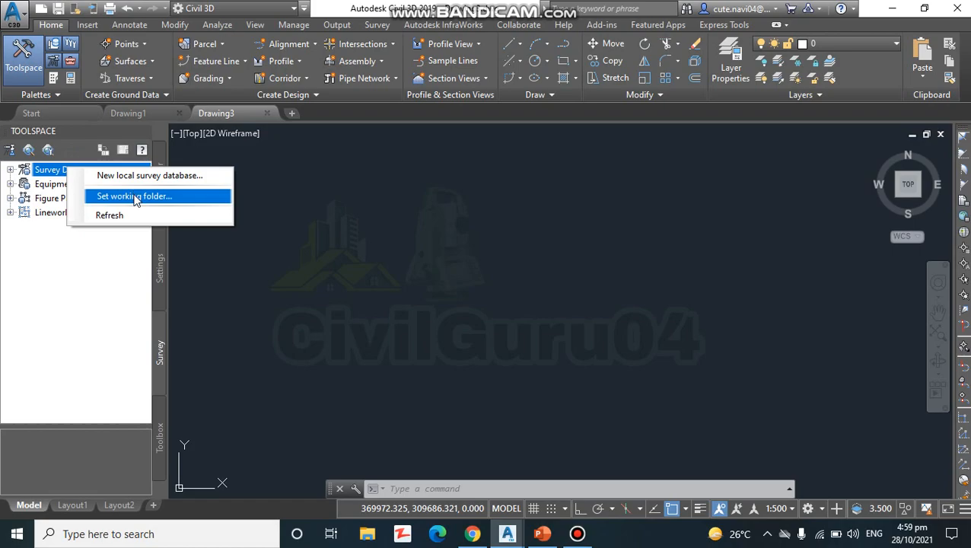
Step: Start setting the survey working folder from the Survey Databases menu
click(134, 194)
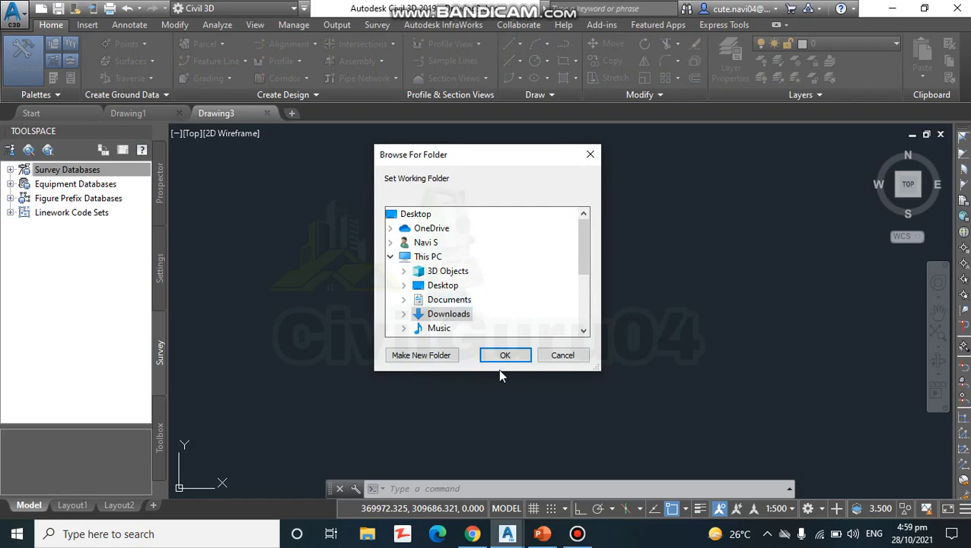
click(447, 314)
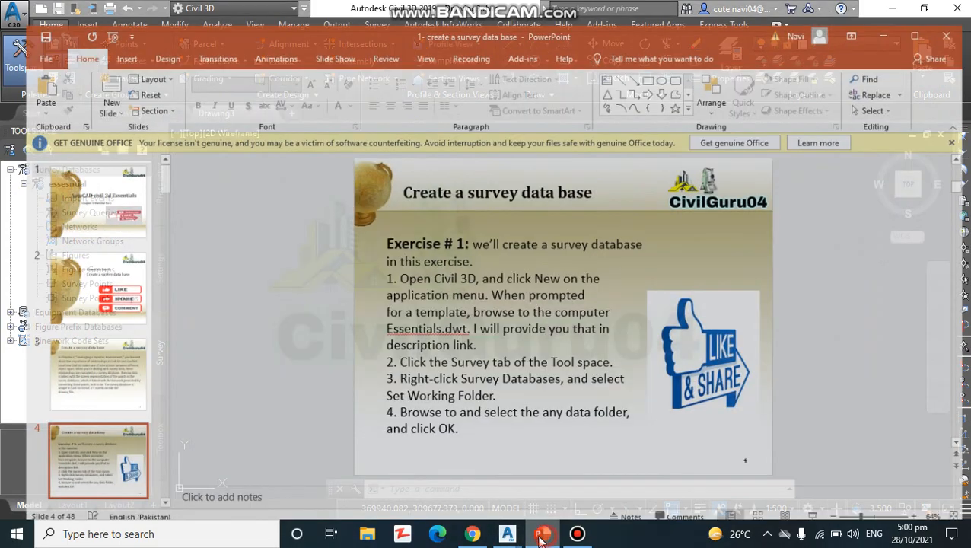
Step: Bring the exercise slides to the front to read steps 5 and 6
click(542, 533)
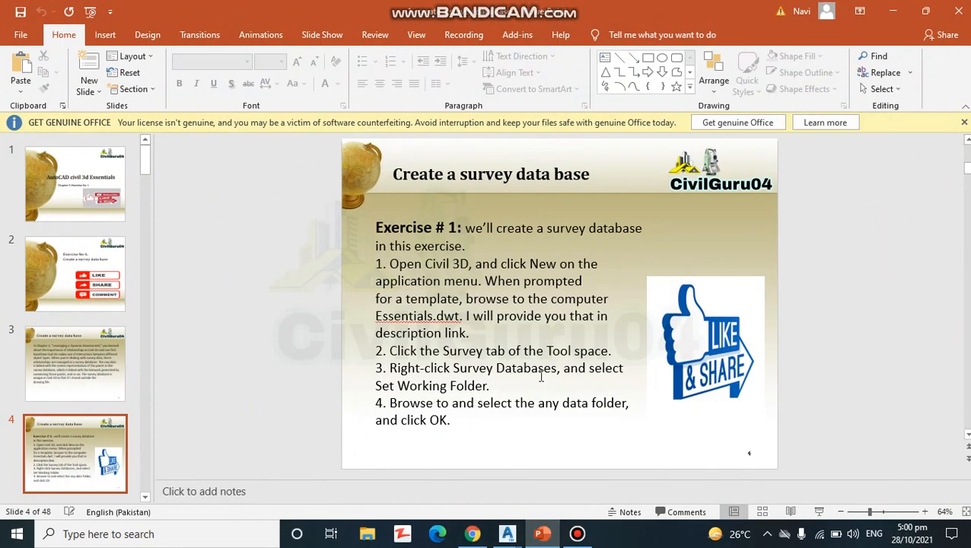
mouse_move(357, 405)
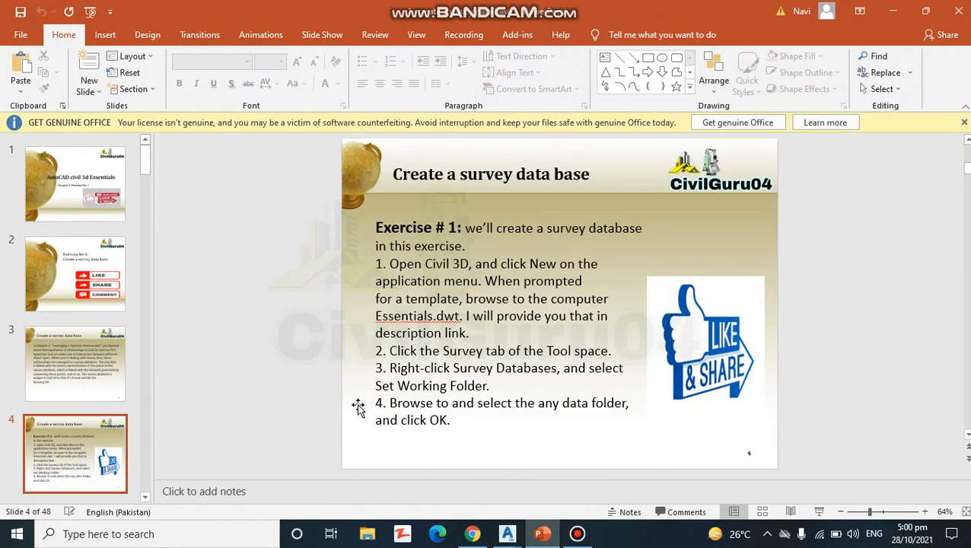
mouse_move(468, 398)
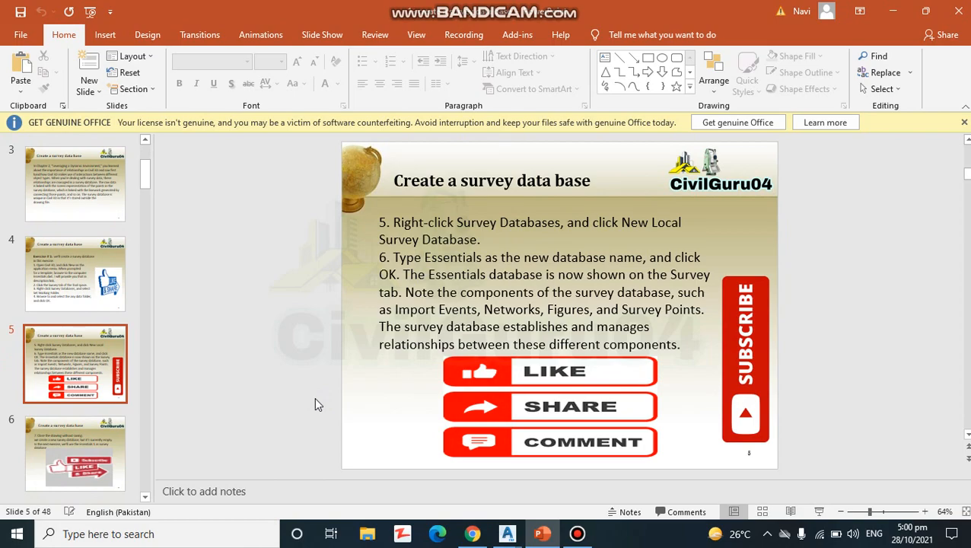
mouse_move(445, 477)
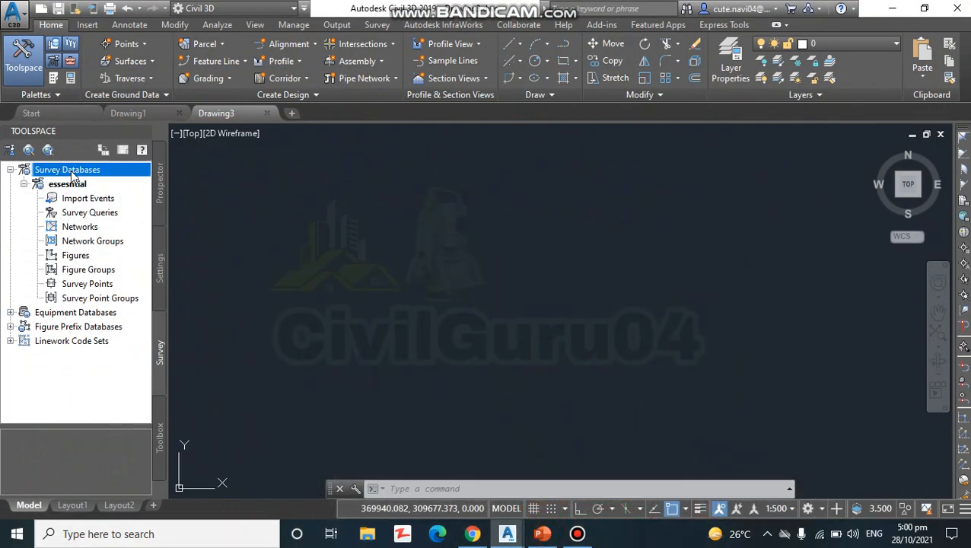
Step: Create a new local survey database and name it essential1
right_click(67, 169)
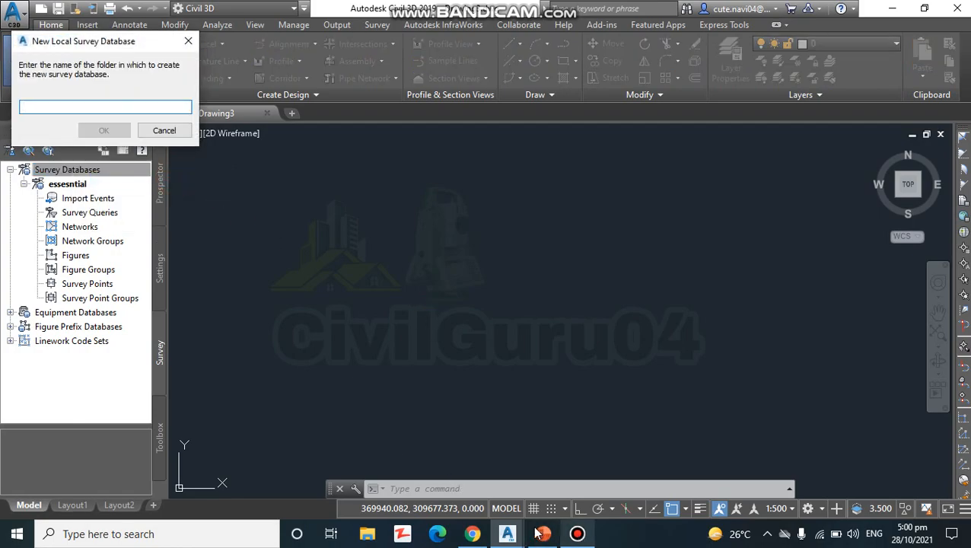
click(542, 532)
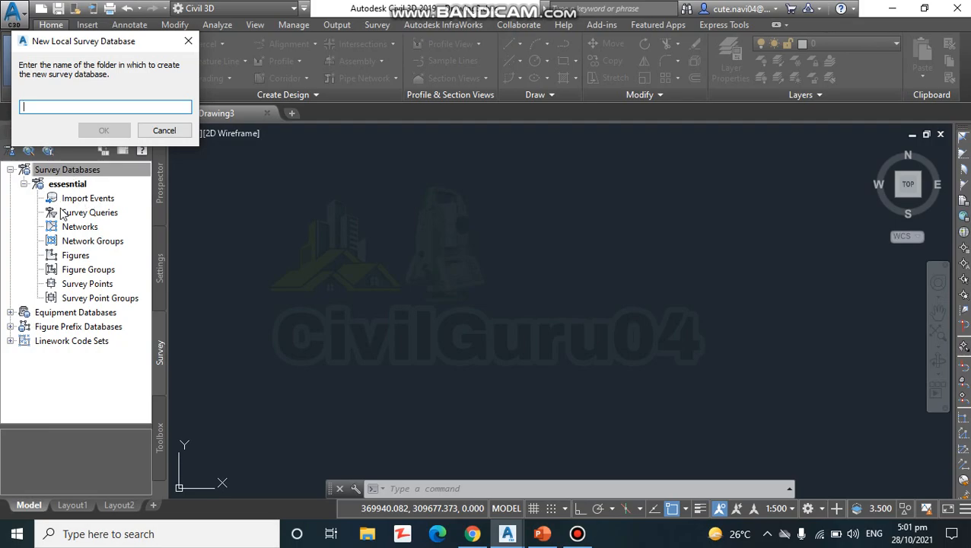
mouse_move(82, 309)
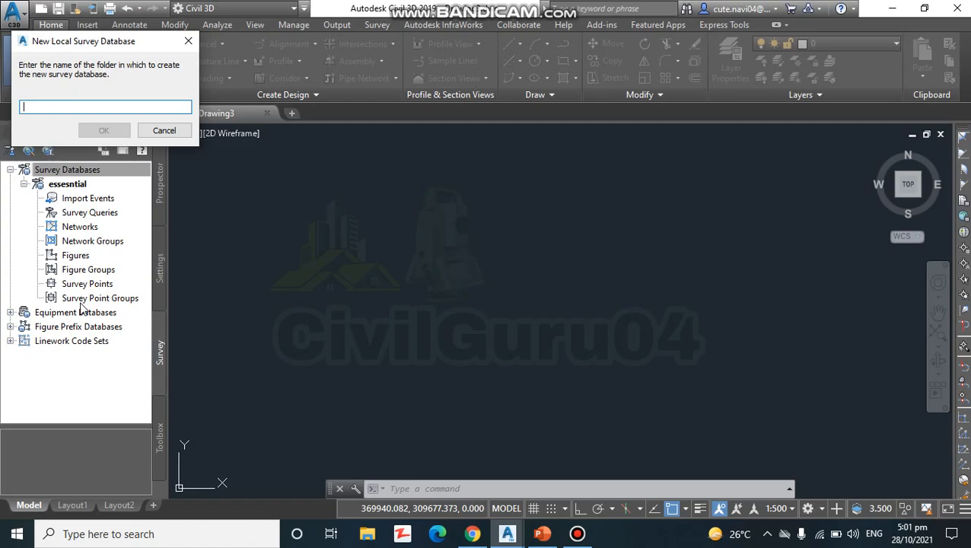
text(e)
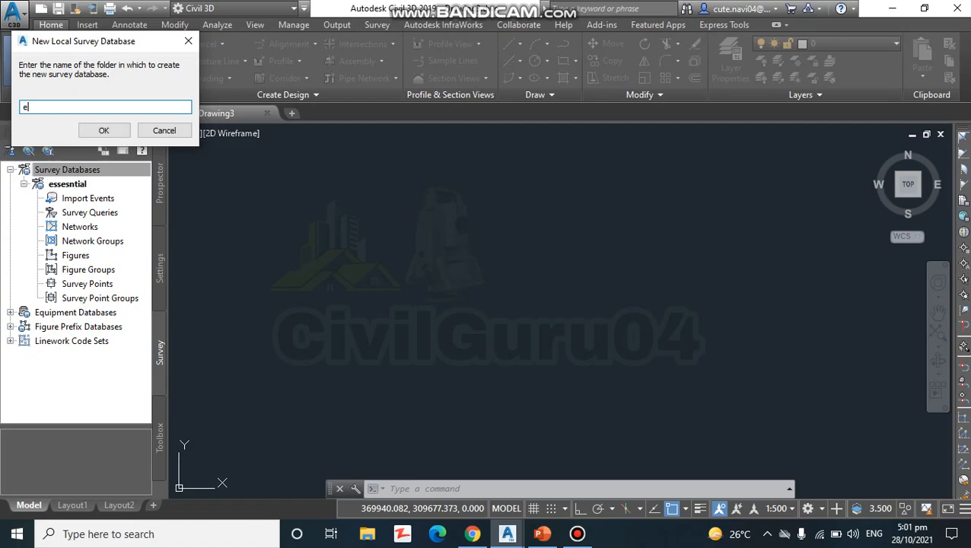
text(ssiant)
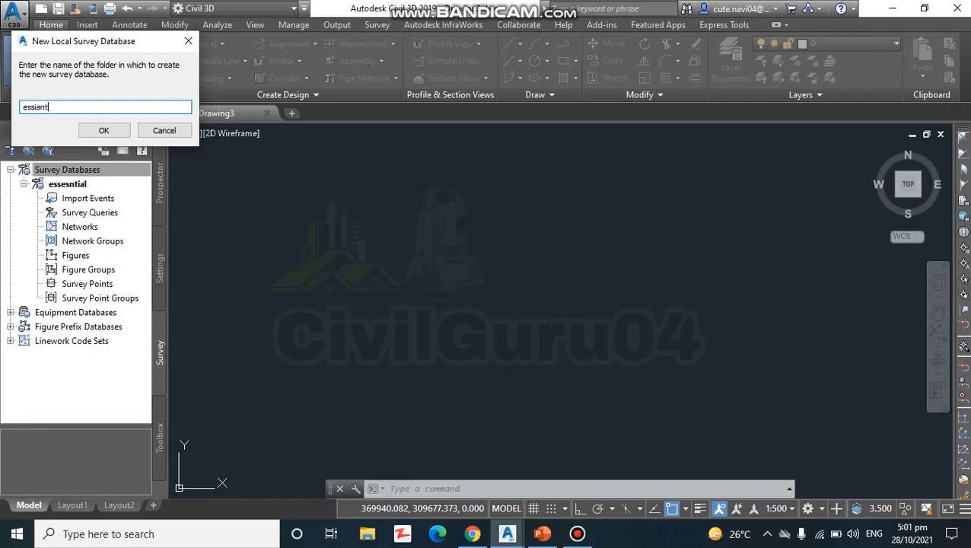
text(al)
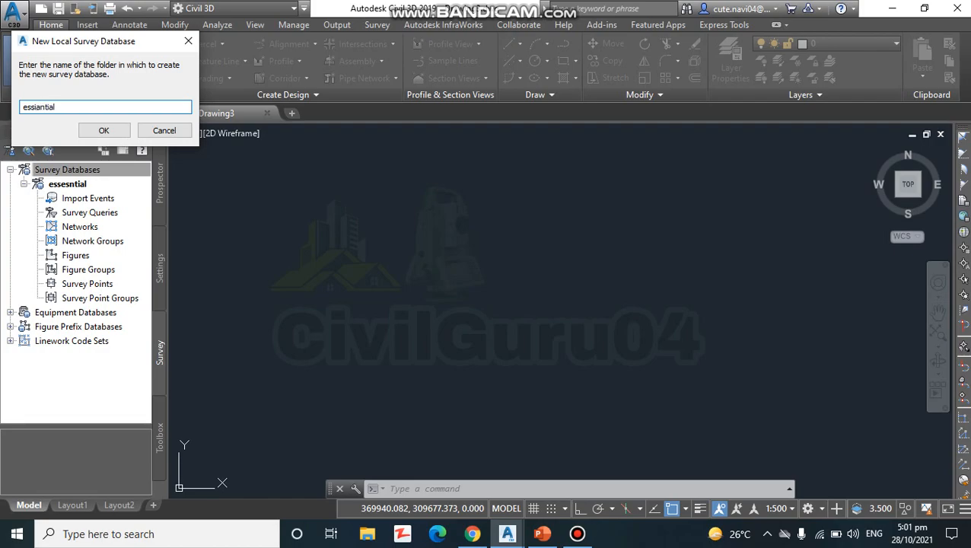
text(1)
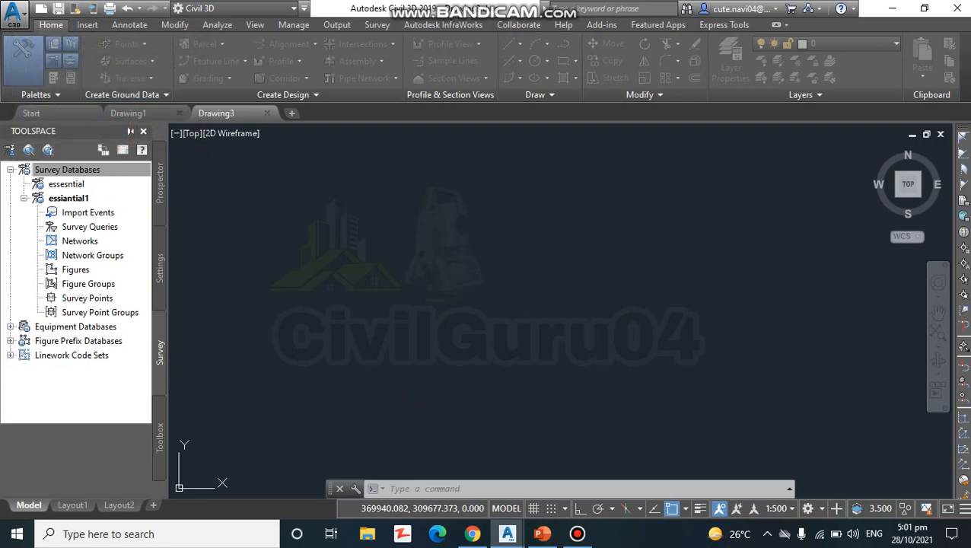
Step: Confirm the essential1 database and return to the exercise slides
click(542, 532)
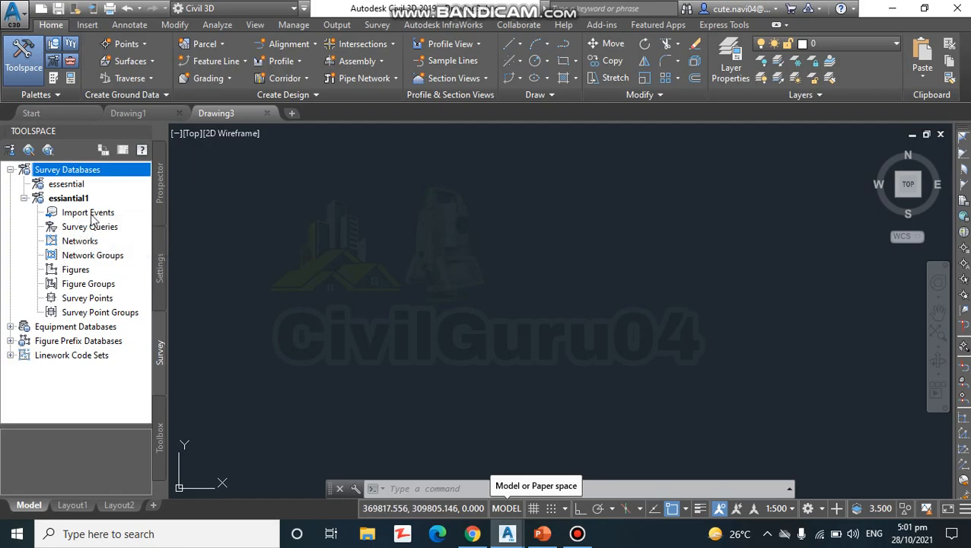
mouse_move(94, 241)
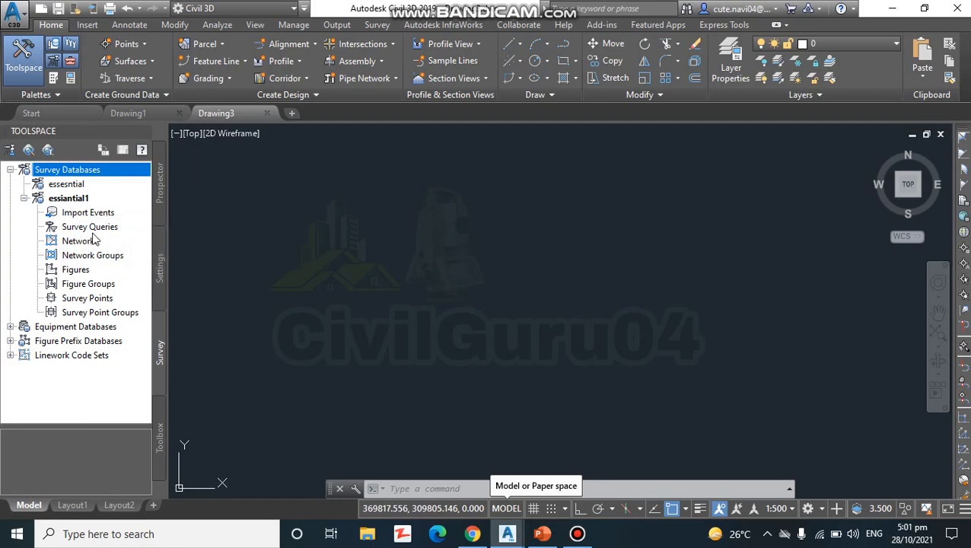
mouse_move(110, 271)
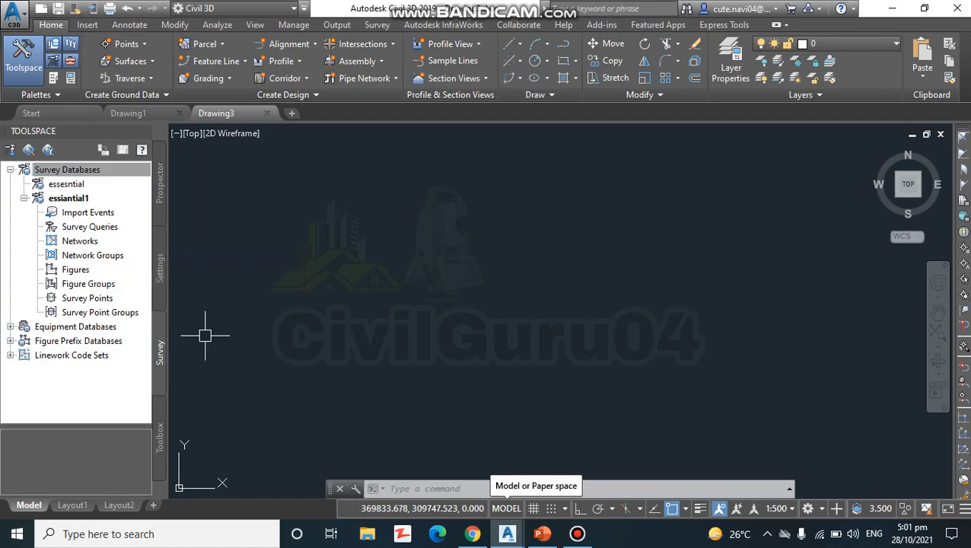
click(542, 533)
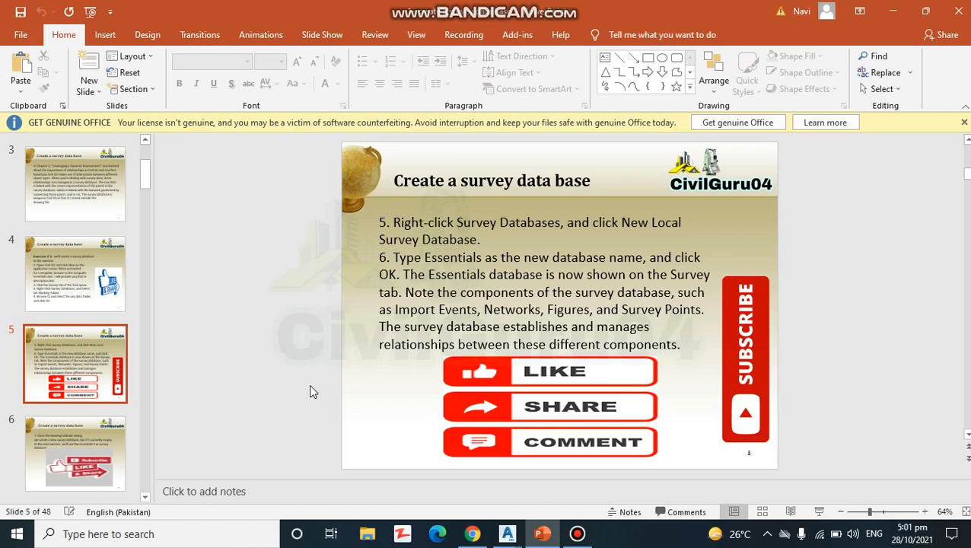
Step: Advance PowerPoint to slide 6 on closing the drawing without saving
click(75, 454)
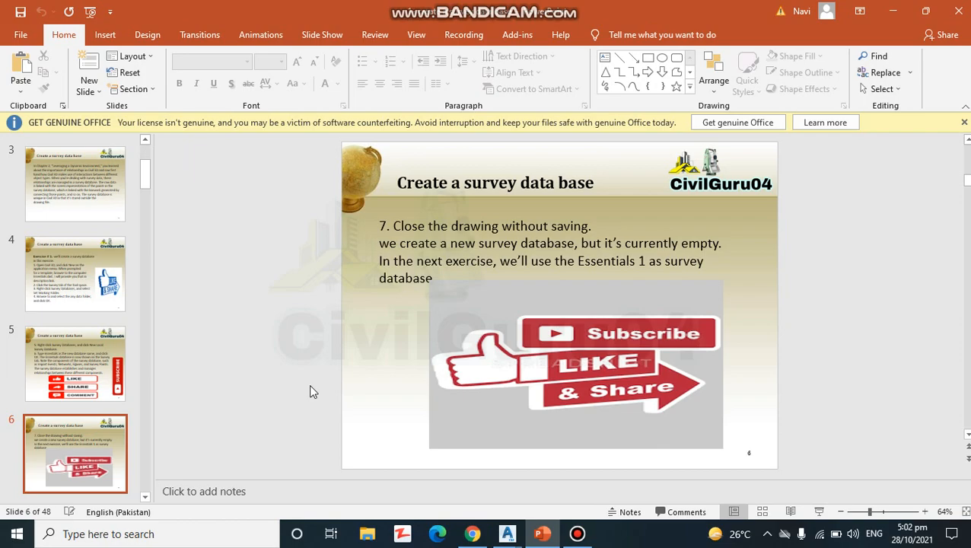
mouse_move(341, 408)
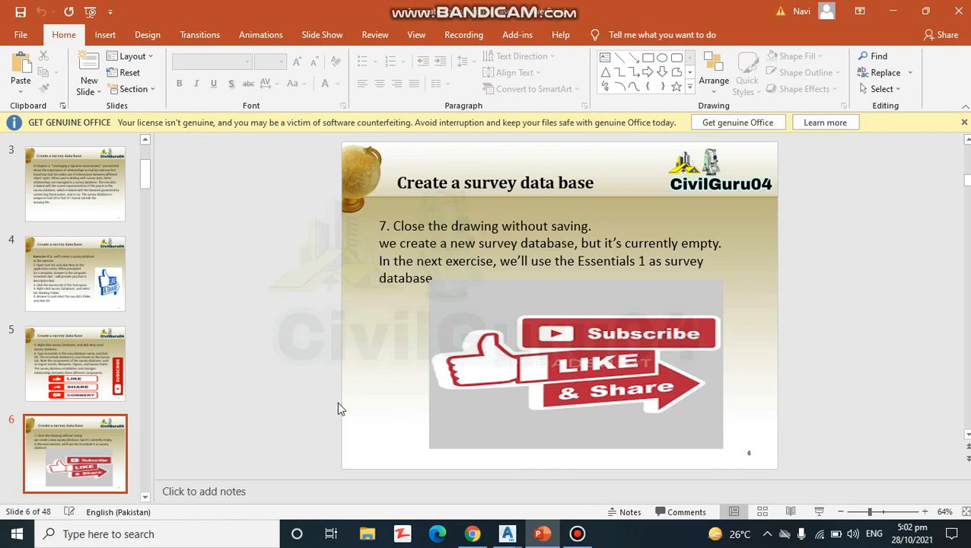
mouse_move(320, 371)
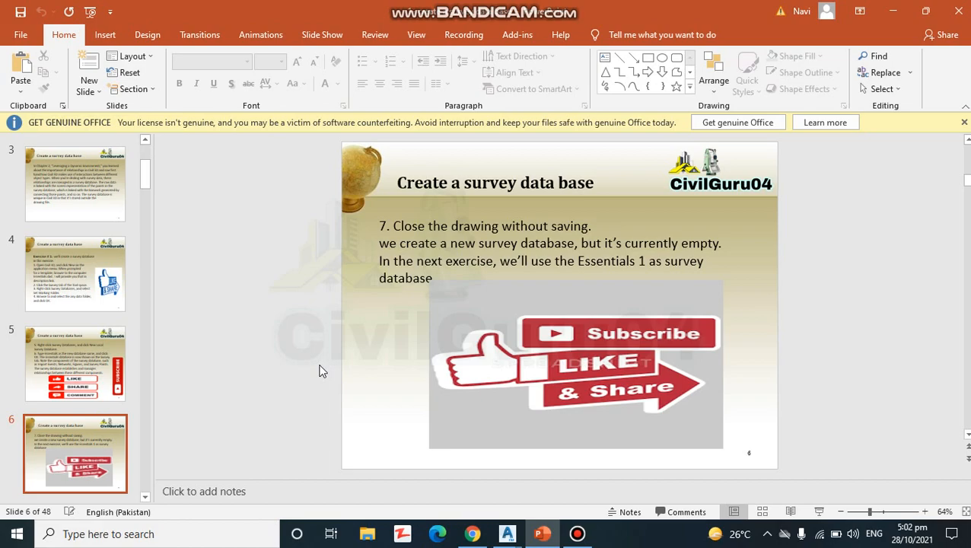
mouse_move(503, 438)
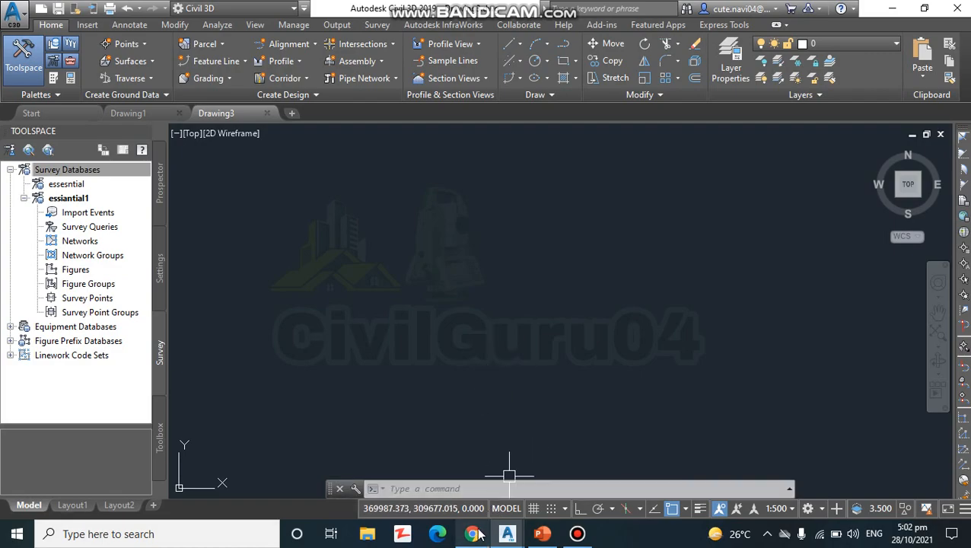
mouse_move(494, 358)
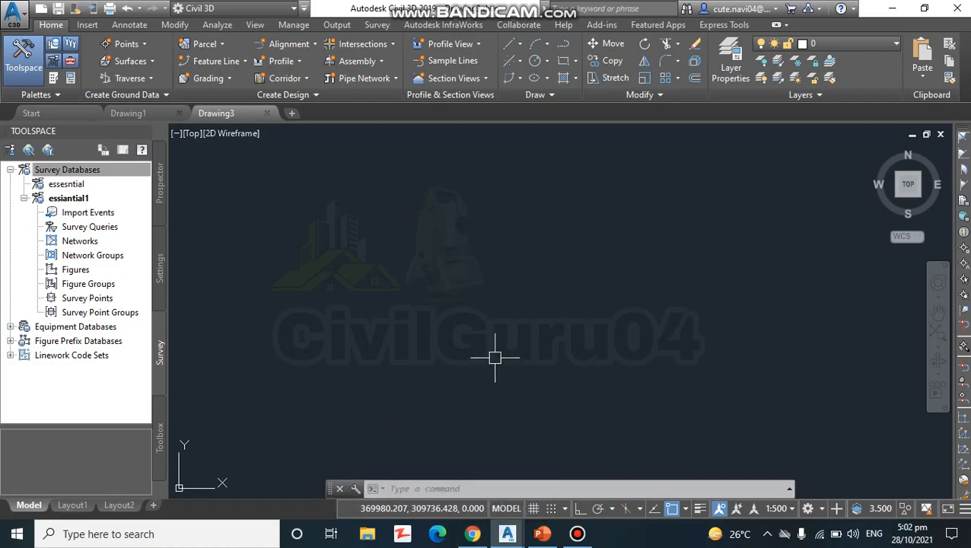